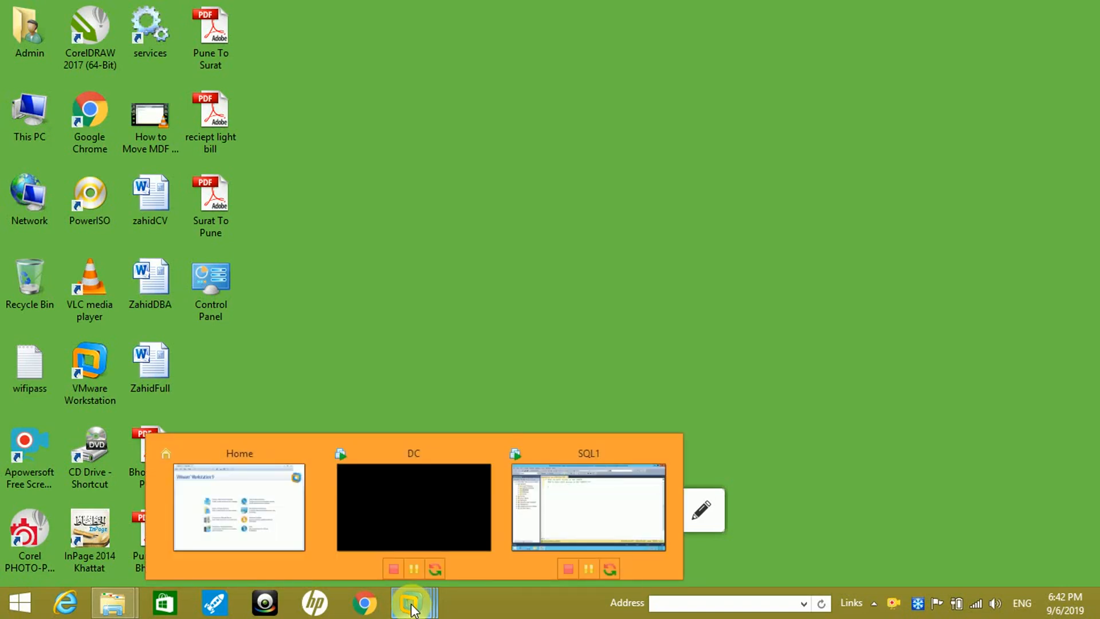
Switch to the SQL1 virtual machine showing the SSMS query window with split-backup notes.
{"action": "left_click", "coordinate": [587, 508]}
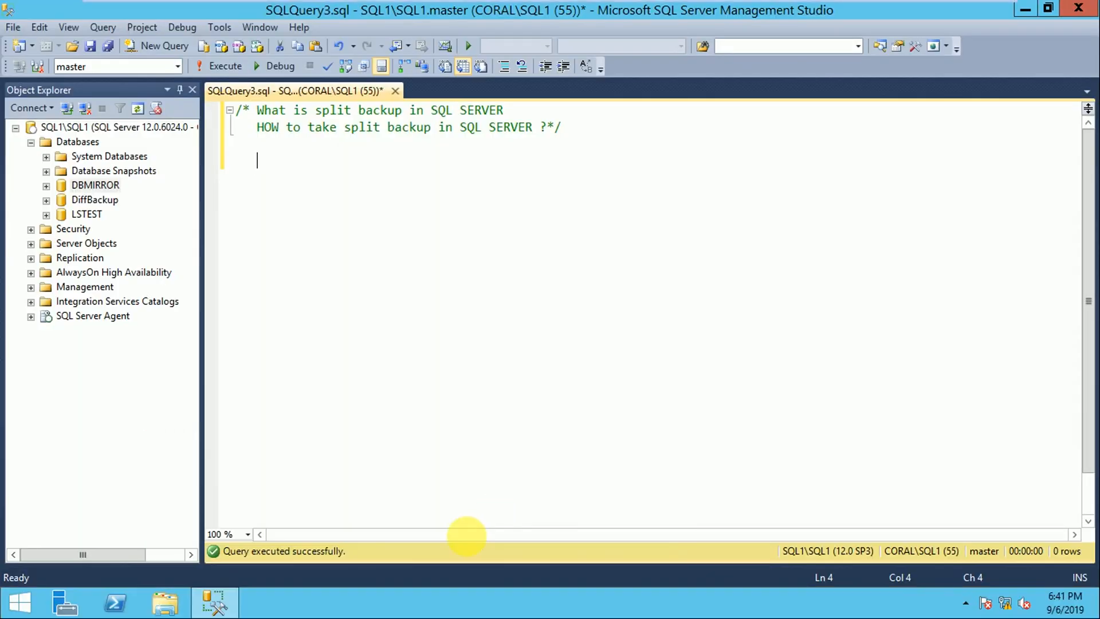
{"action": "mouse_move", "coordinate": [346, 295]}
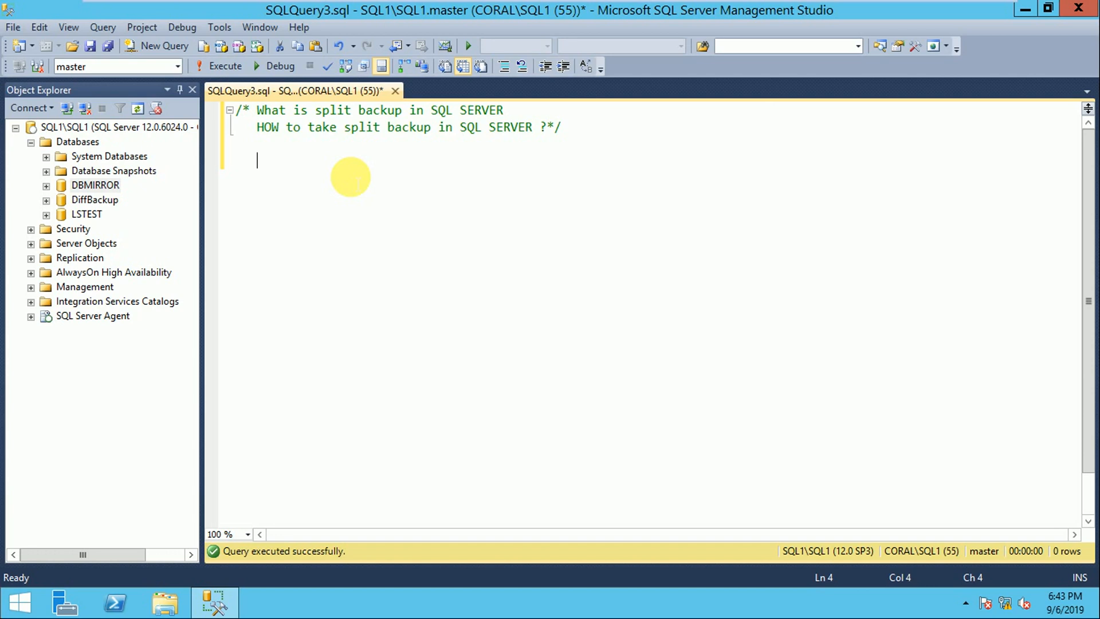
{"action": "mouse_move", "coordinate": [288, 208]}
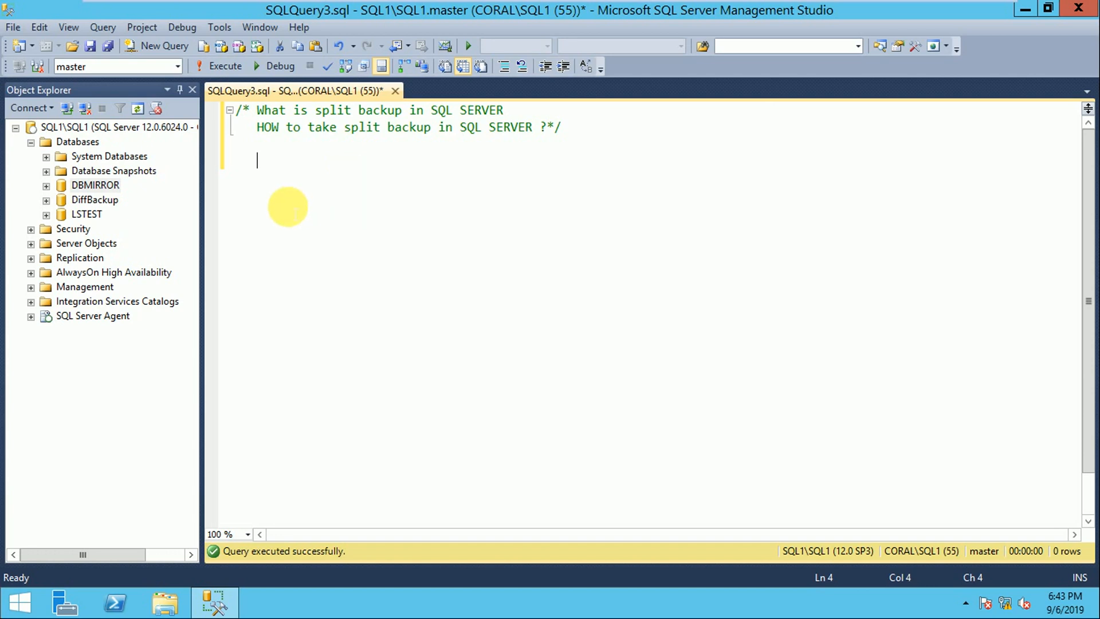
Bring up the Back Up Database dialog for DBMIRROR from its Tasks menu in Object Explorer.
{"action": "left_click", "coordinate": [95, 184]}
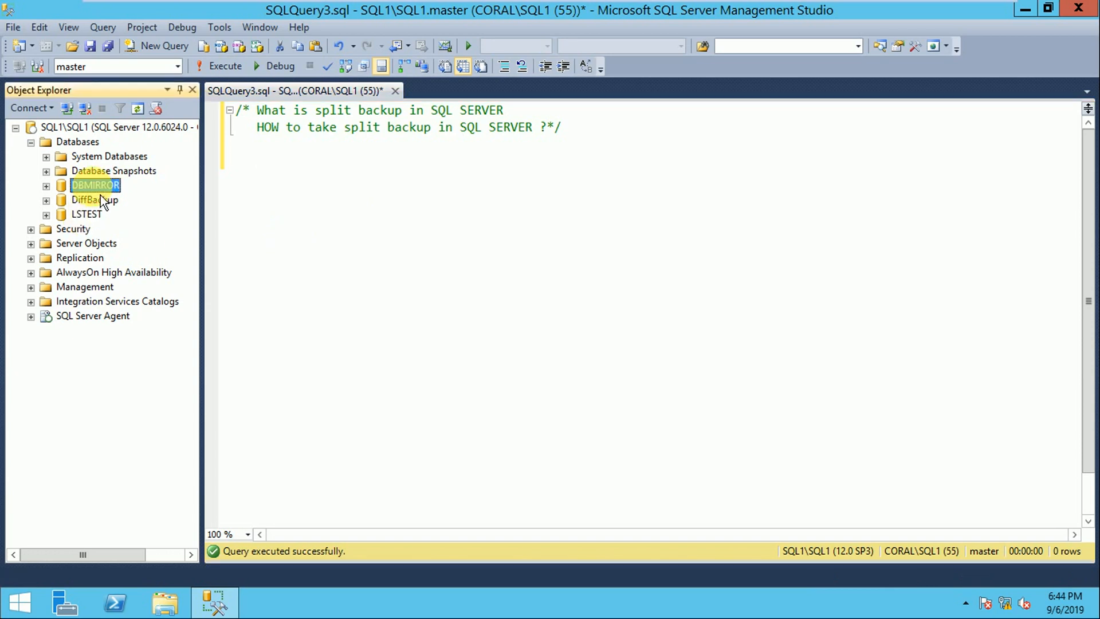
{"action": "left_click", "coordinate": [234, 161]}
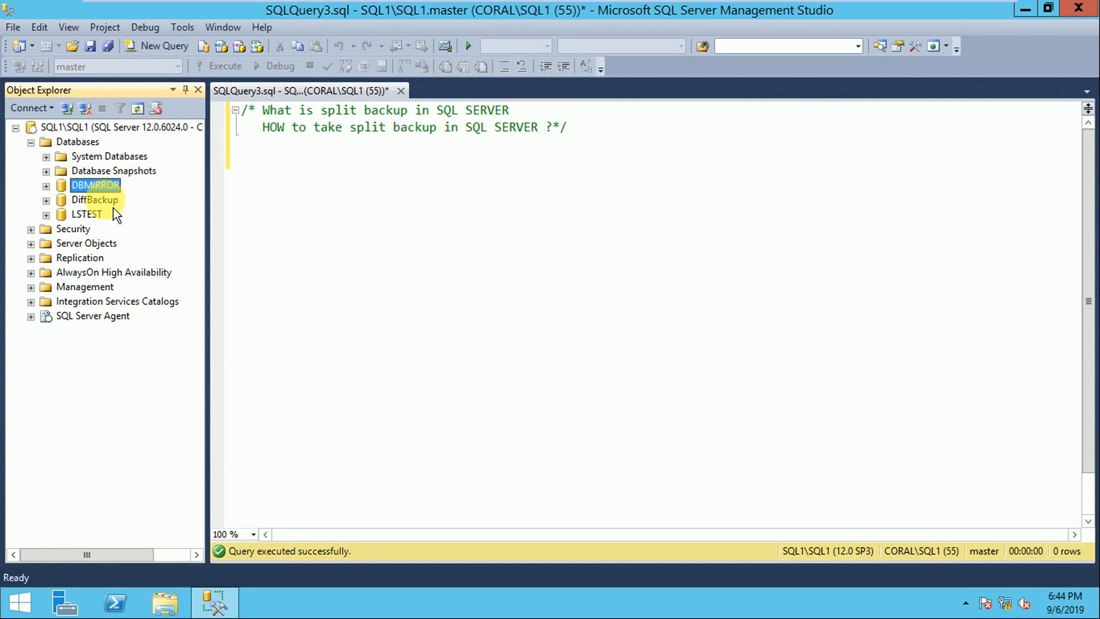
{"action": "mouse_move", "coordinate": [106, 199]}
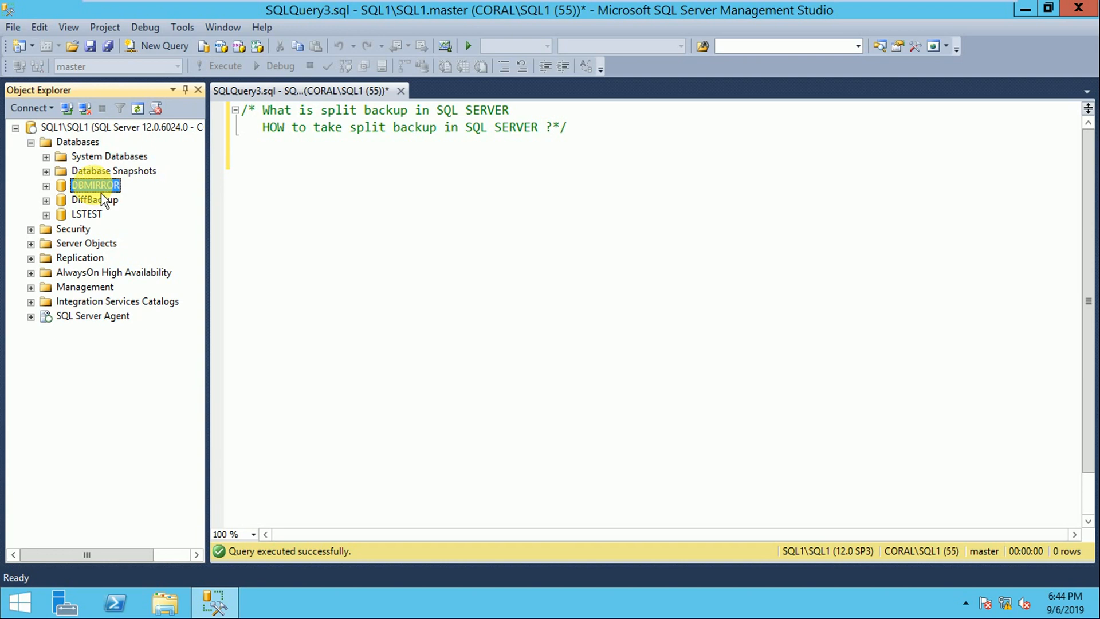
{"action": "right_click", "coordinate": [94, 184]}
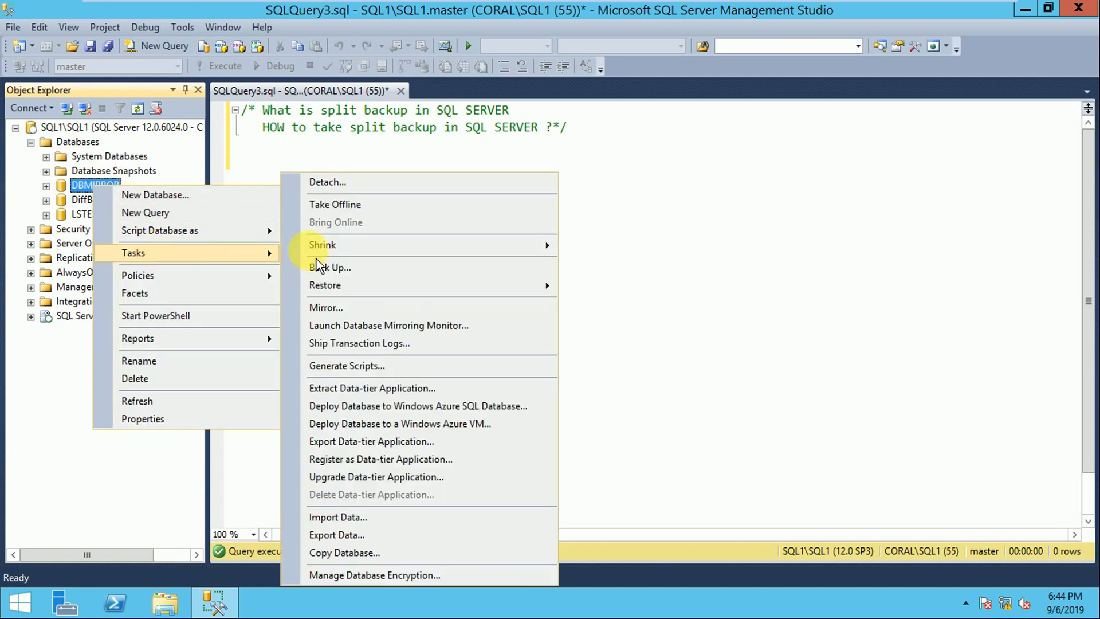
{"action": "left_click", "coordinate": [329, 268]}
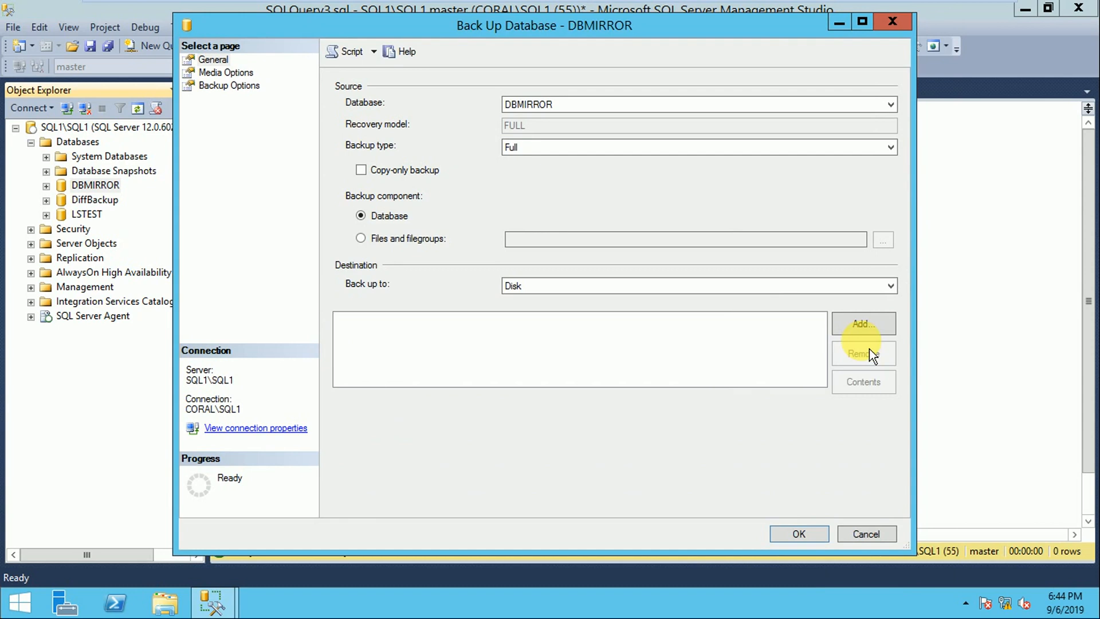
Add C:\DBBACKUP\DBMIRRO_FULL1.BAK as the first disk destination for the DBMIRROR backup.
{"action": "left_click", "coordinate": [863, 324]}
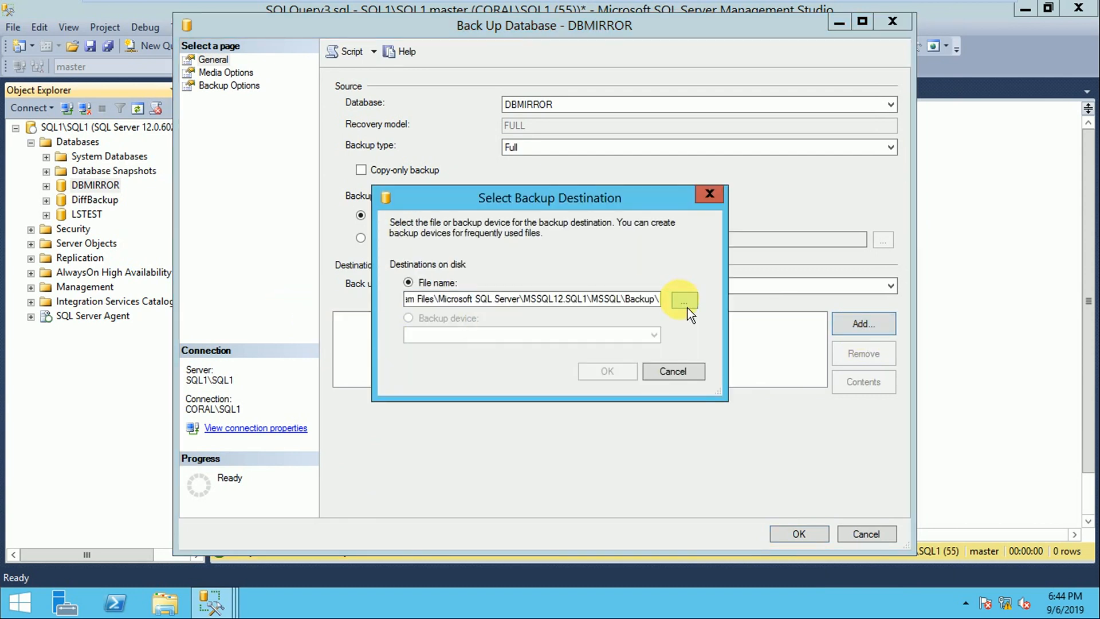
{"action": "left_click", "coordinate": [683, 300]}
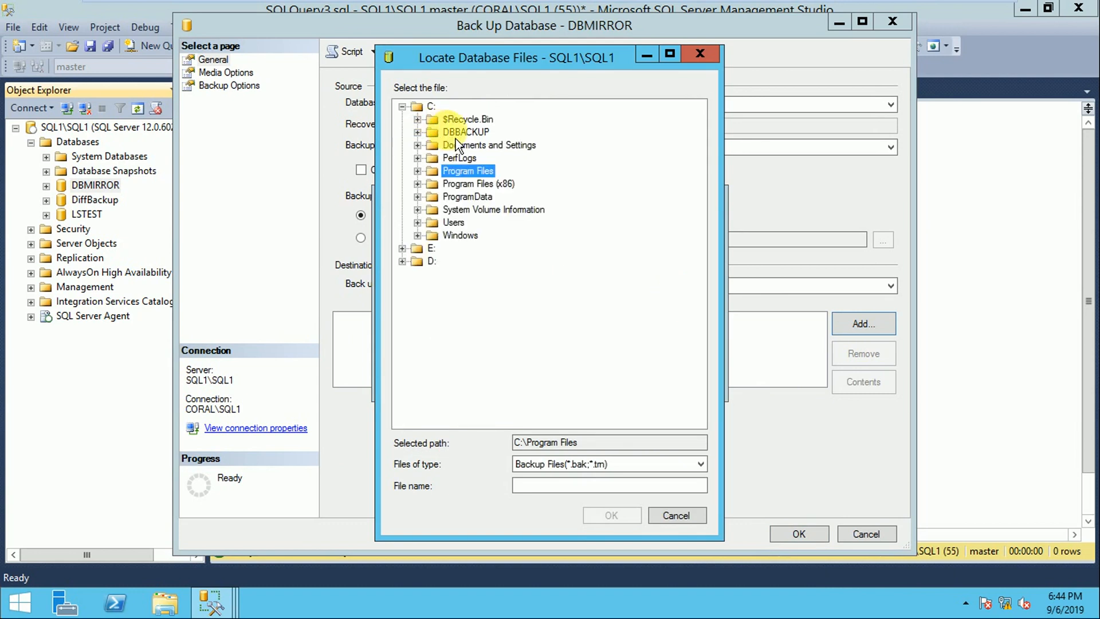
{"action": "left_click", "coordinate": [465, 132]}
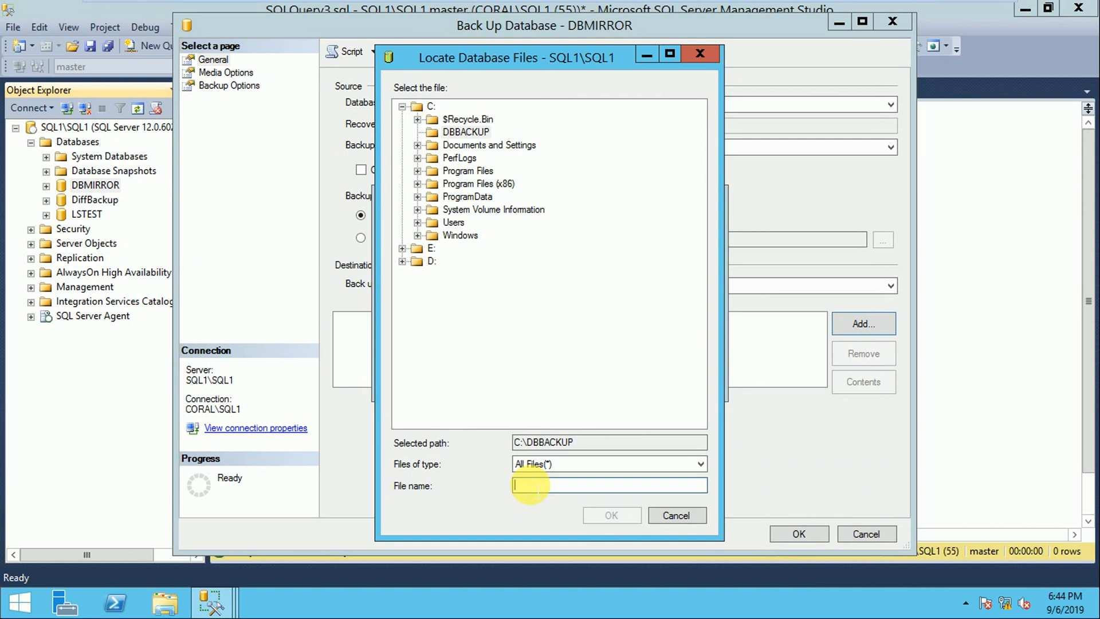
{"action": "type", "text": "DBMIRRO"}
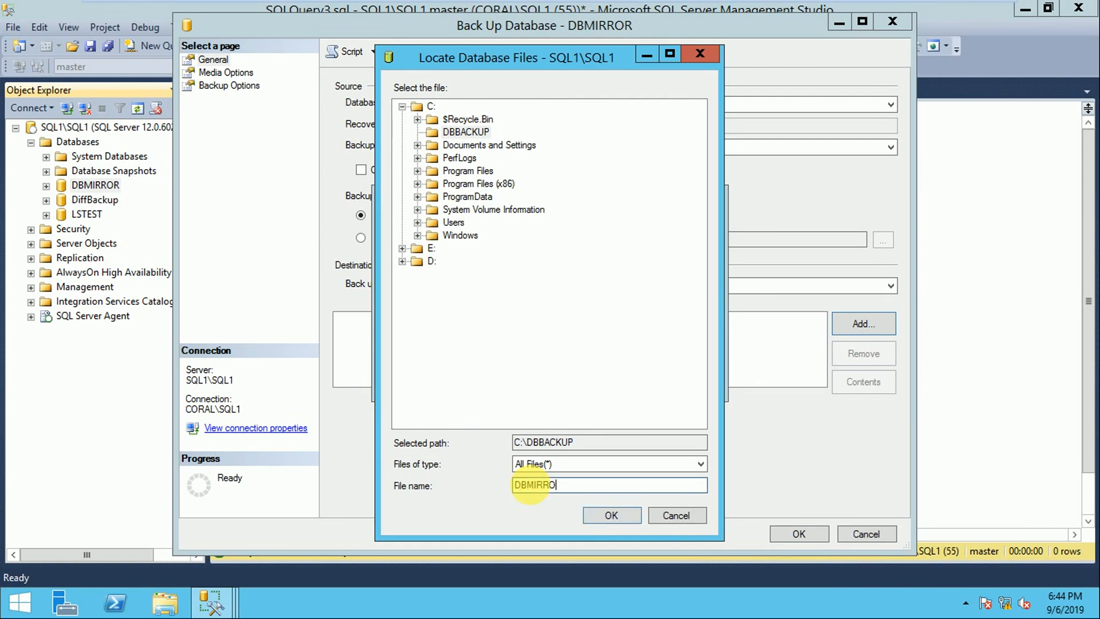
{"action": "type", "text": "_FULL1"}
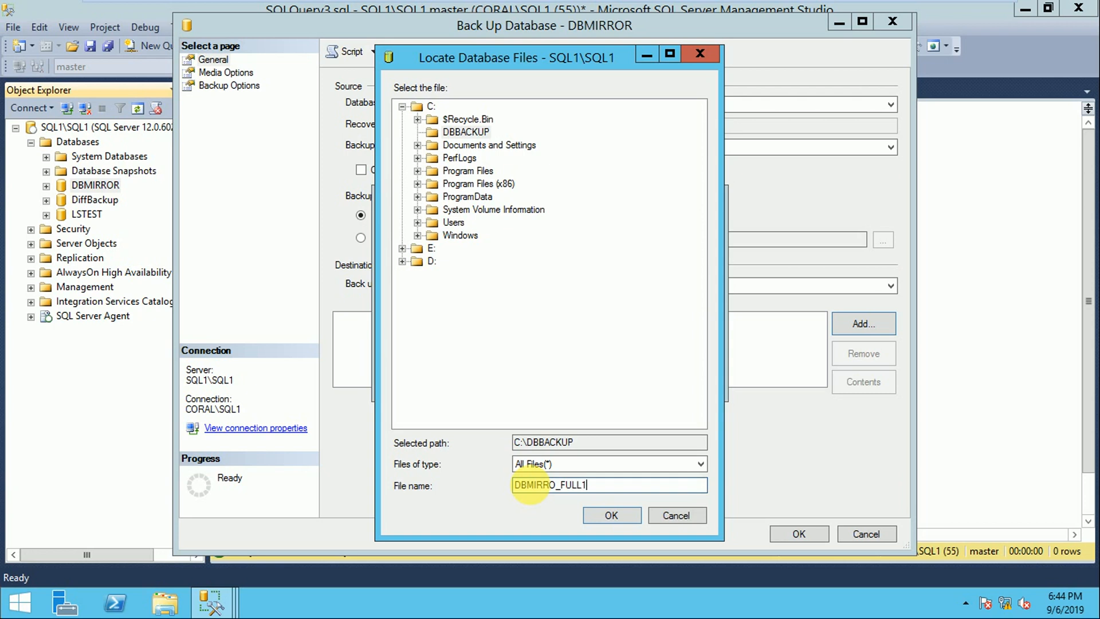
{"action": "type", "text": ".BAK"}
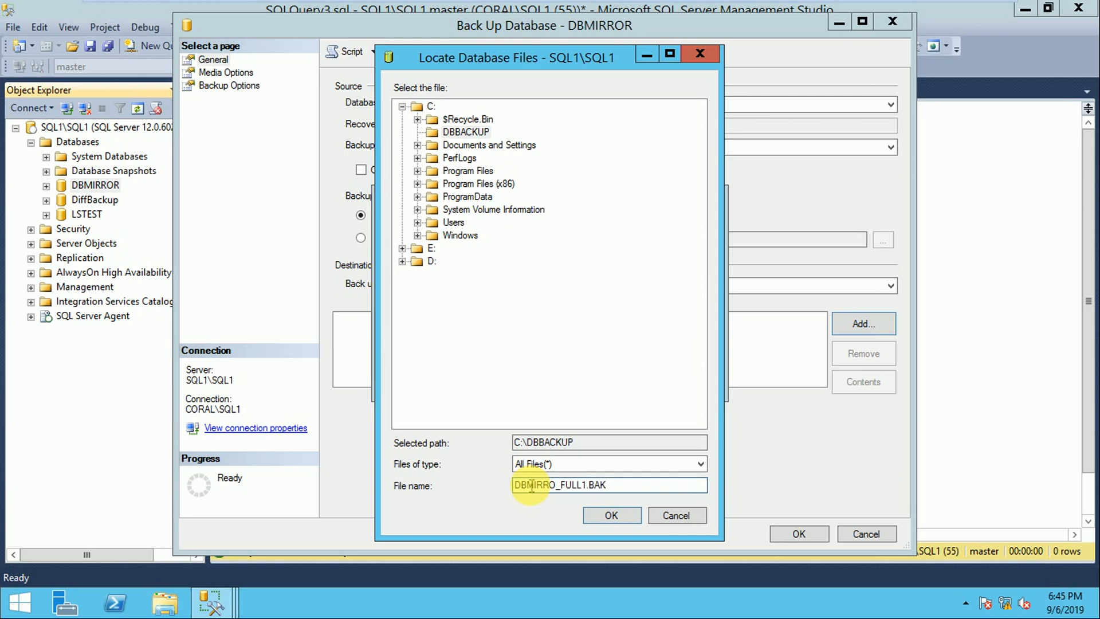
{"action": "left_click", "coordinate": [611, 515]}
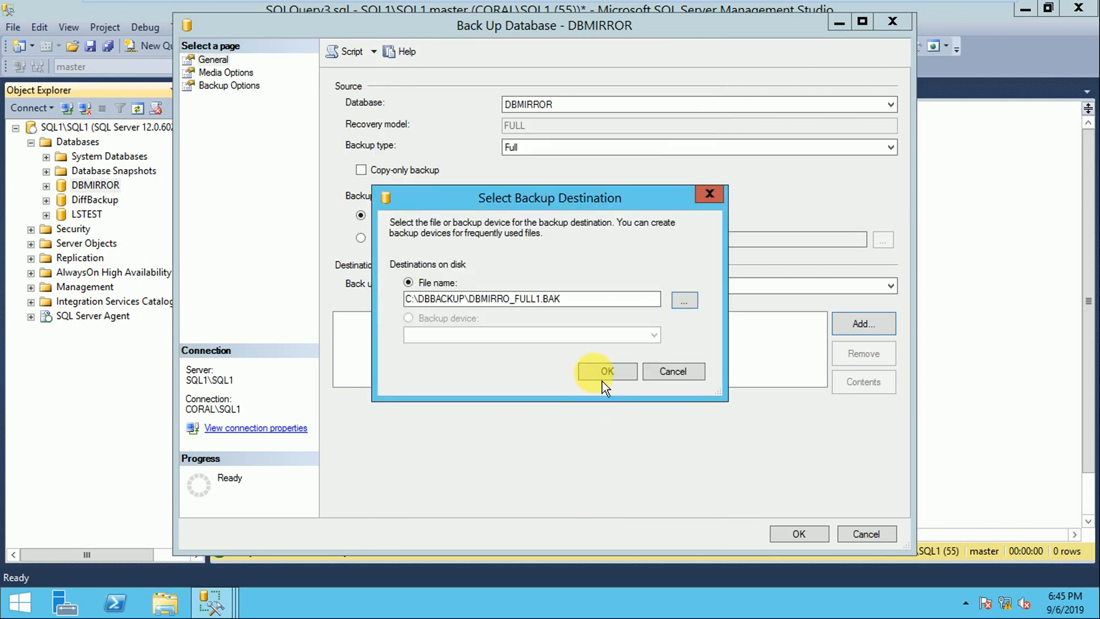
{"action": "left_click", "coordinate": [607, 371]}
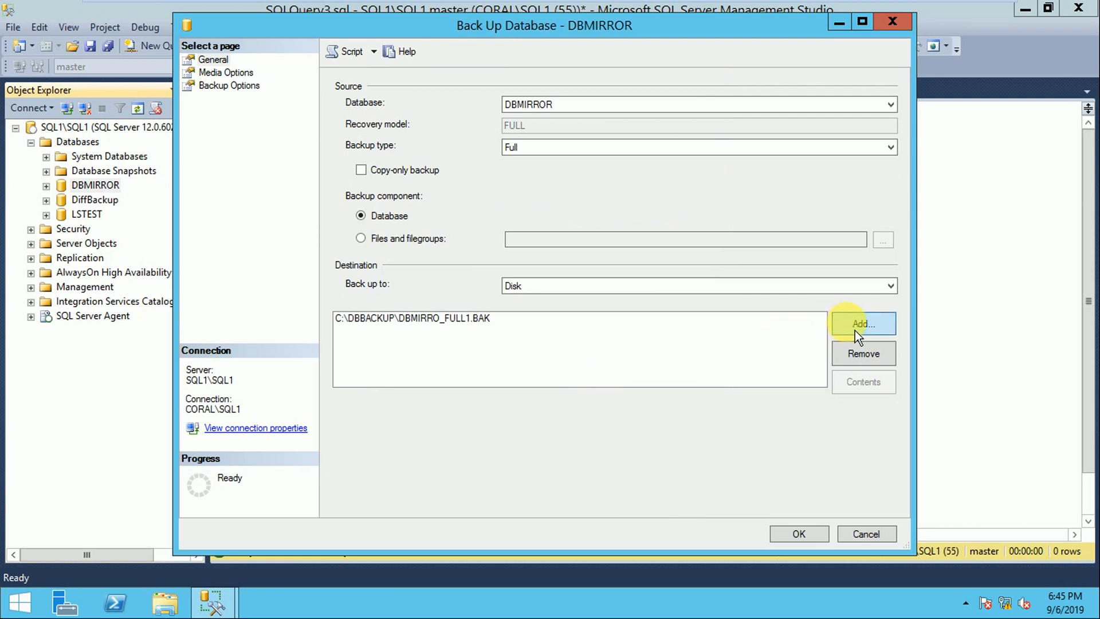
Add E:\Backup\DBMIRRO_FULL2.BAK as the second disk destination, listing all file types.
{"action": "left_click", "coordinate": [864, 323]}
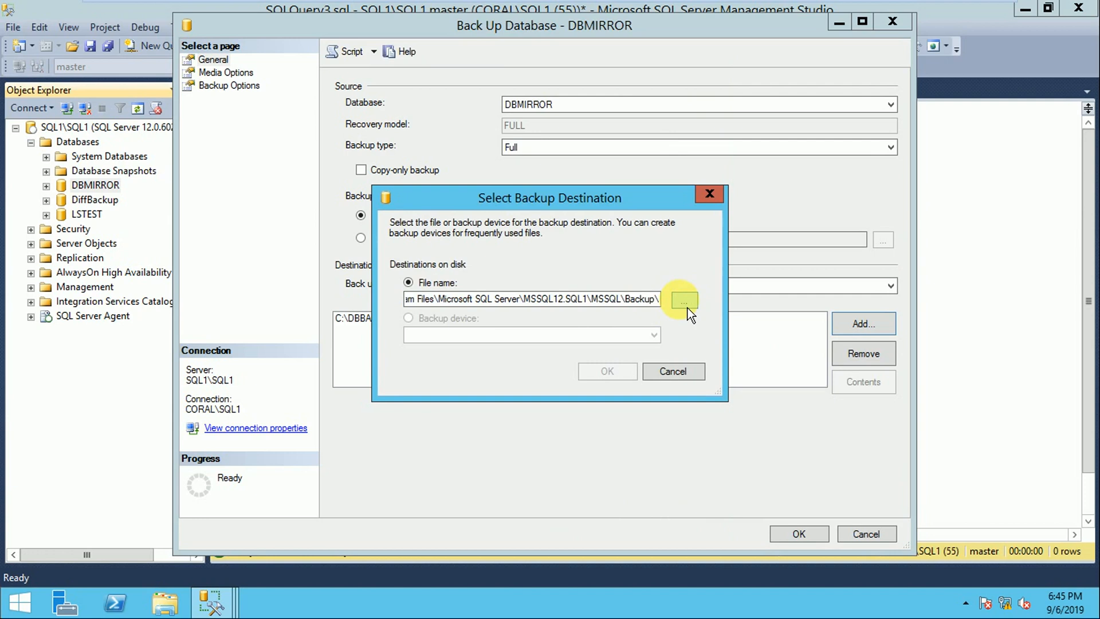
{"action": "left_click", "coordinate": [683, 300]}
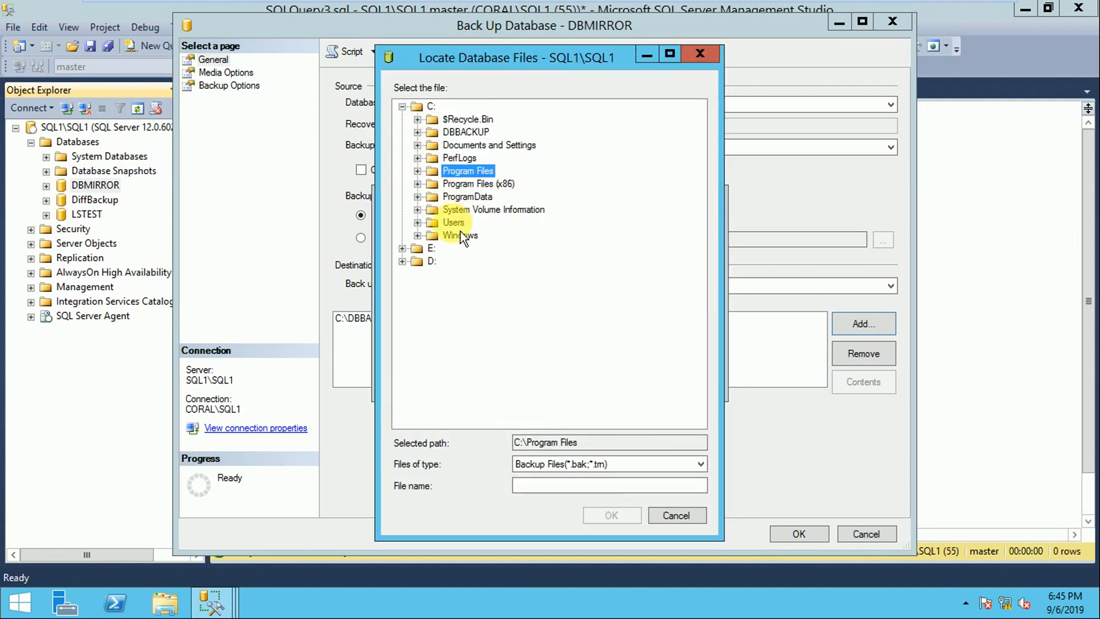
{"action": "left_click", "coordinate": [431, 248]}
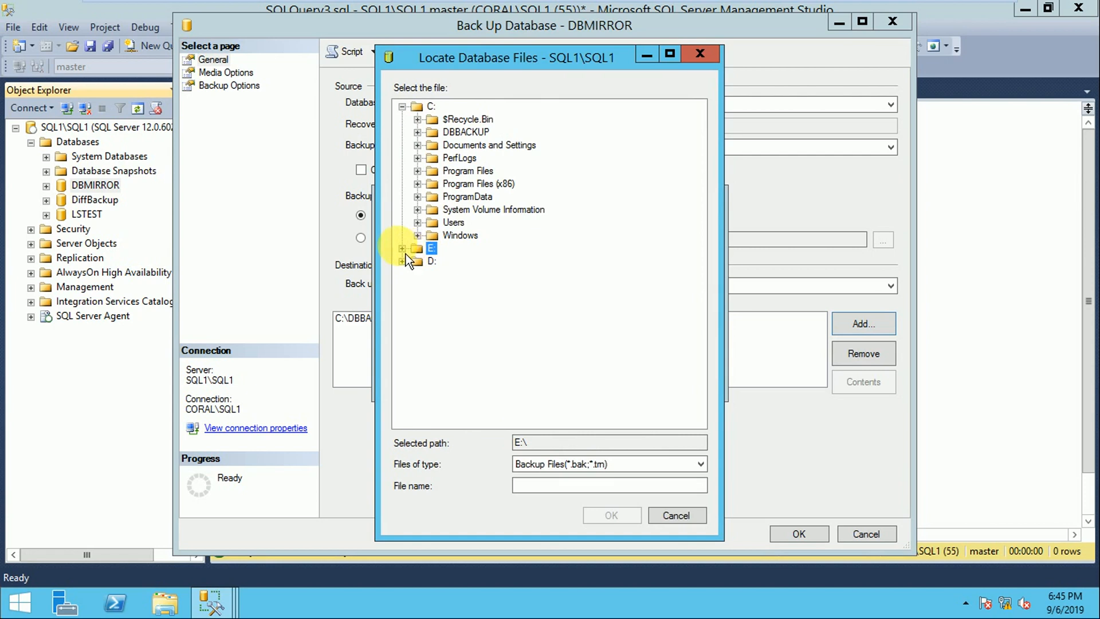
{"action": "left_click", "coordinate": [404, 247]}
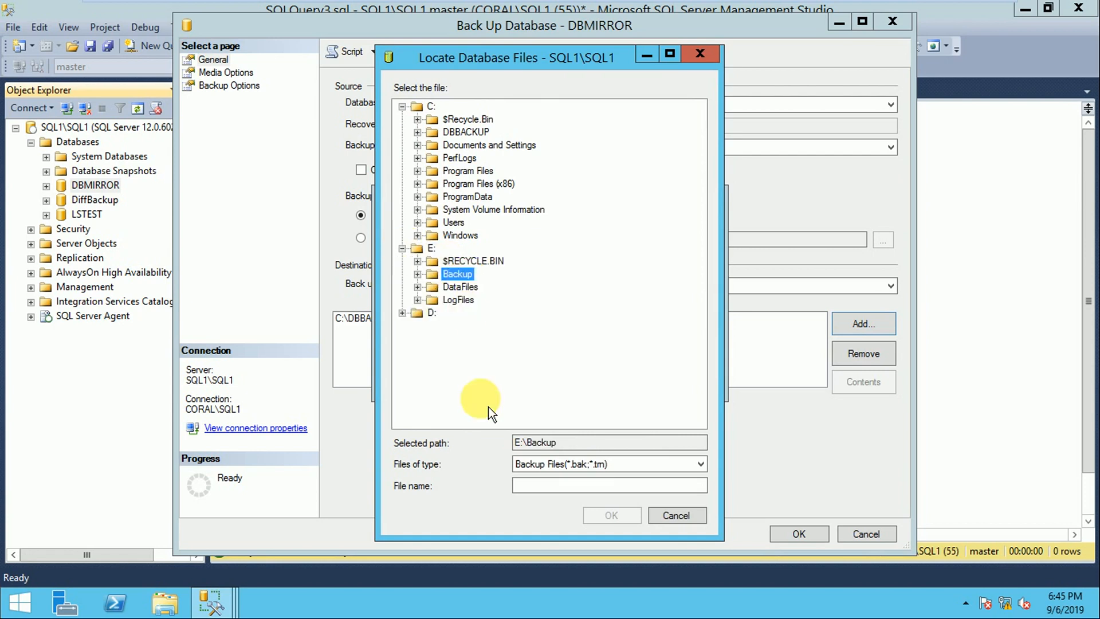
{"action": "left_click", "coordinate": [700, 464]}
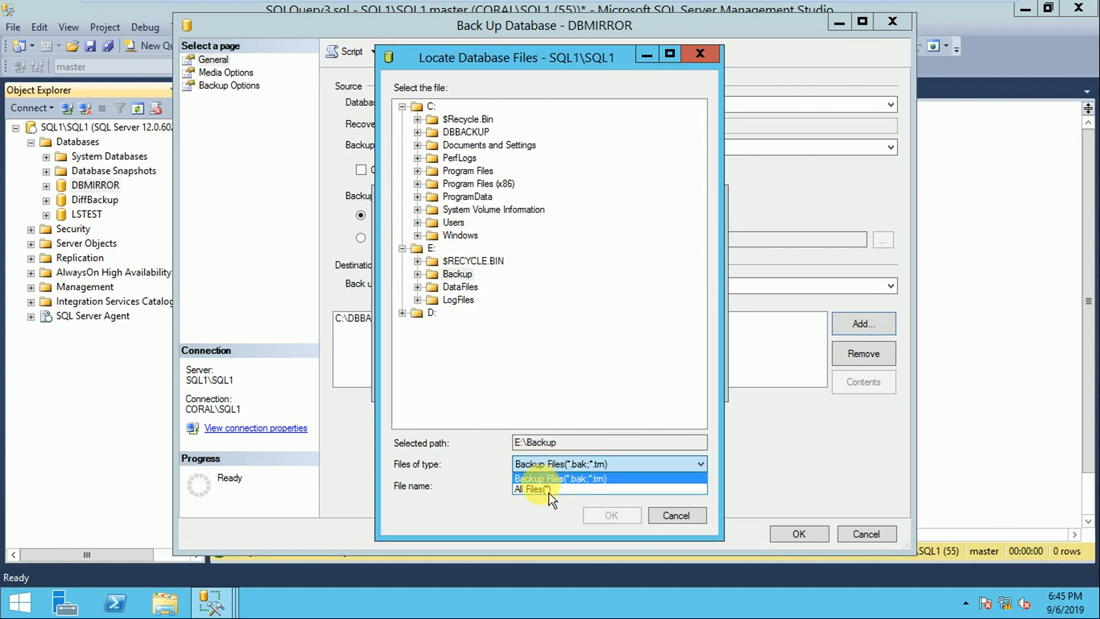
{"action": "left_click", "coordinate": [531, 488]}
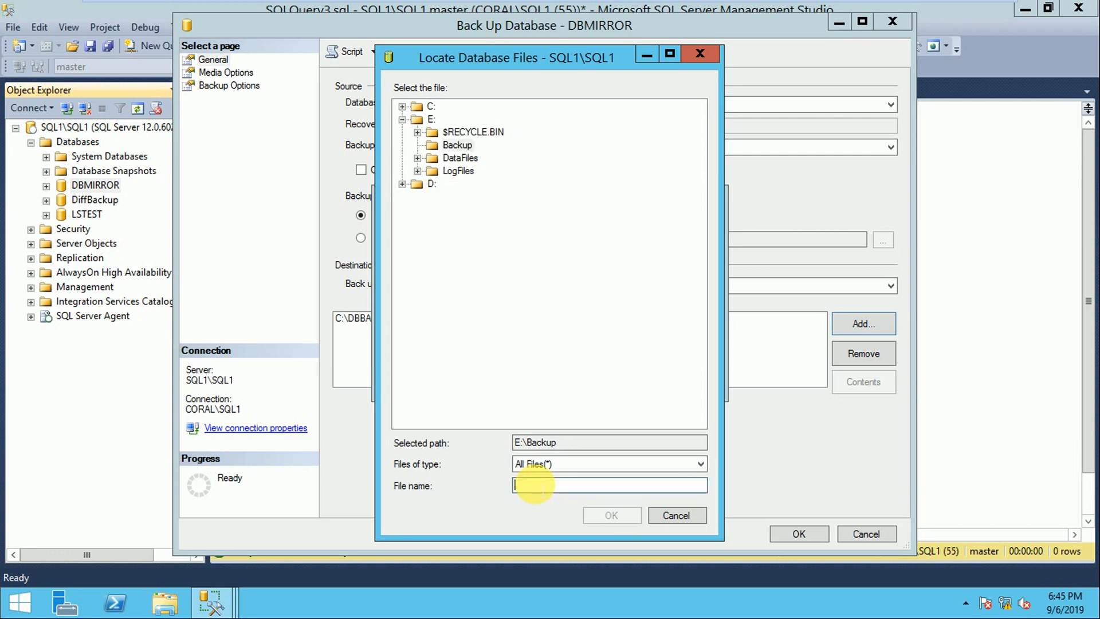
{"action": "type", "text": "DBMIRRO_FULL2.BAK"}
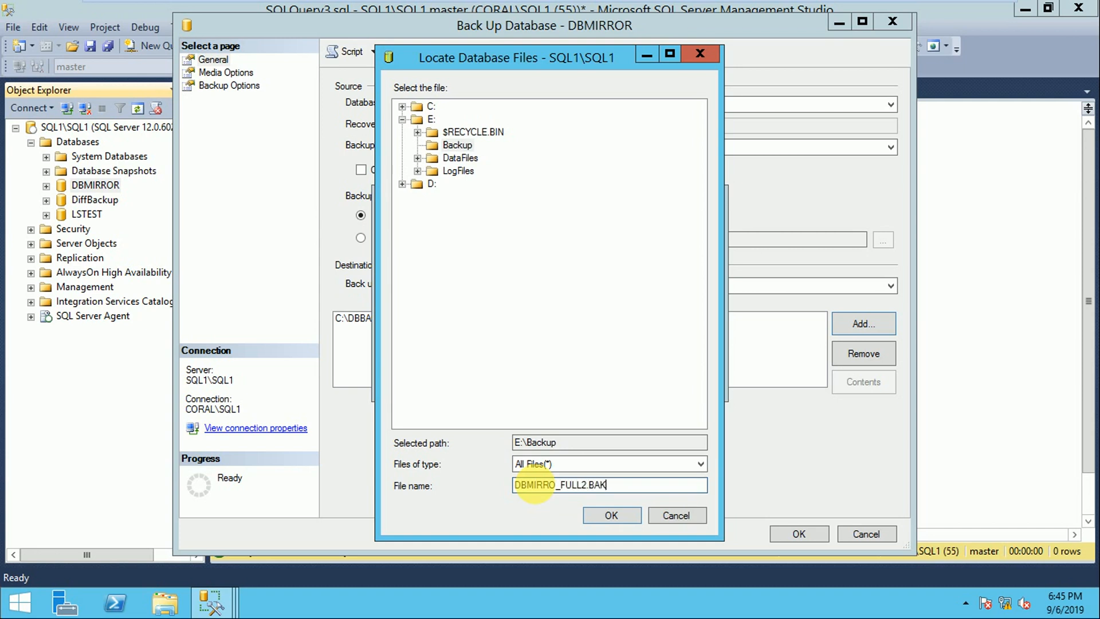
{"action": "left_click", "coordinate": [612, 516]}
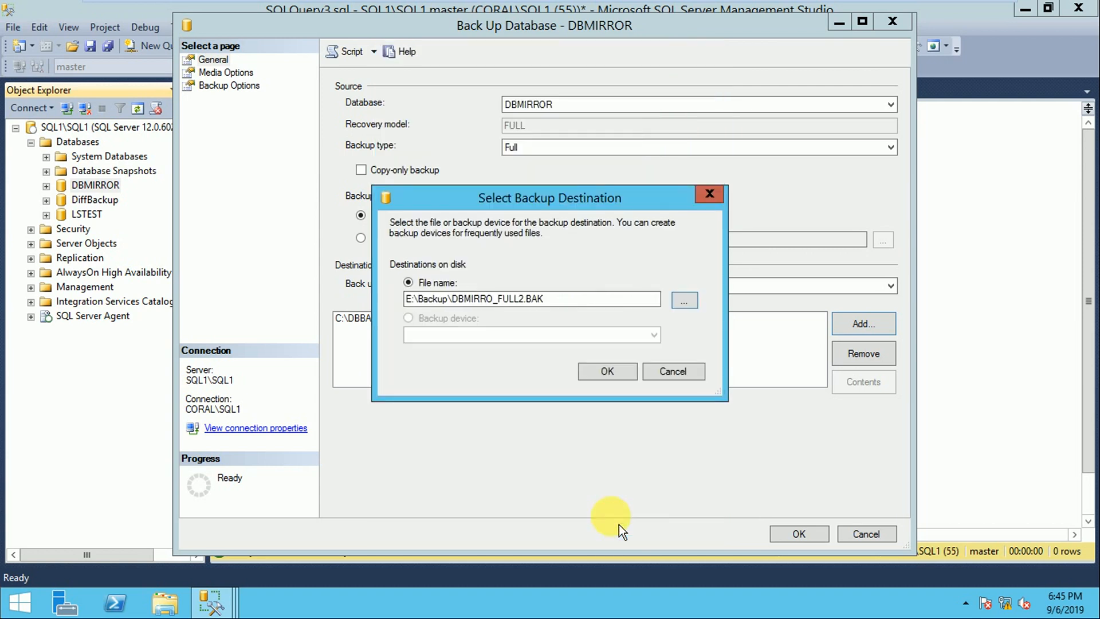
{"action": "left_click", "coordinate": [607, 371]}
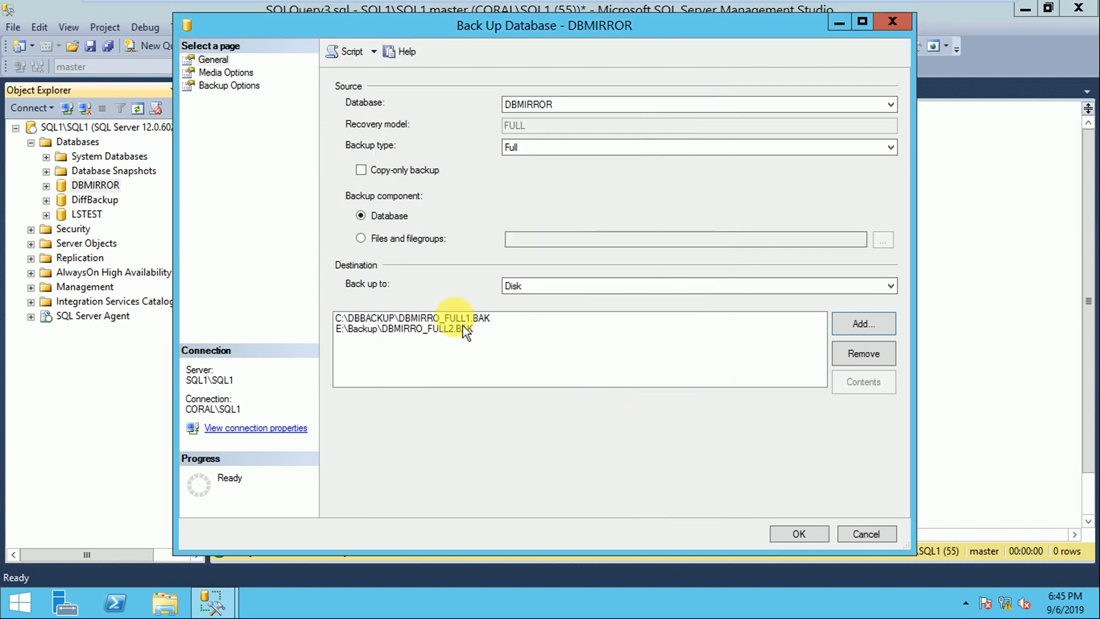
Review both destination files, C:\DBBACKUP\DBMIRRO_FULL1.BAK and E:\Backup\DBMIRRO_FULL2.BAK, in the list.
{"action": "left_click", "coordinate": [433, 317]}
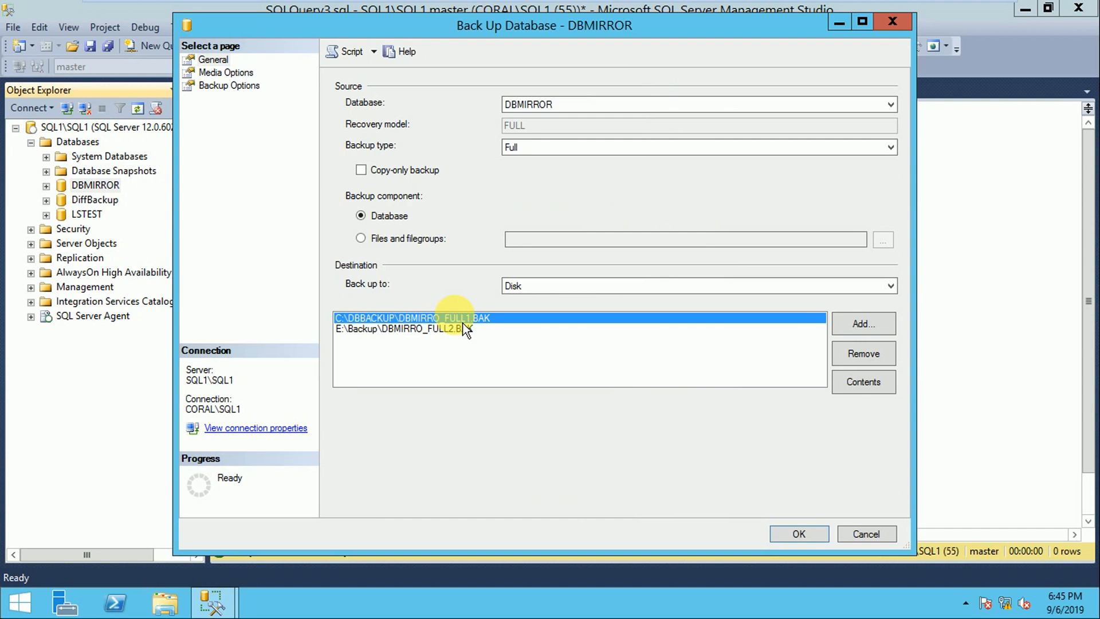
{"action": "left_click", "coordinate": [437, 327]}
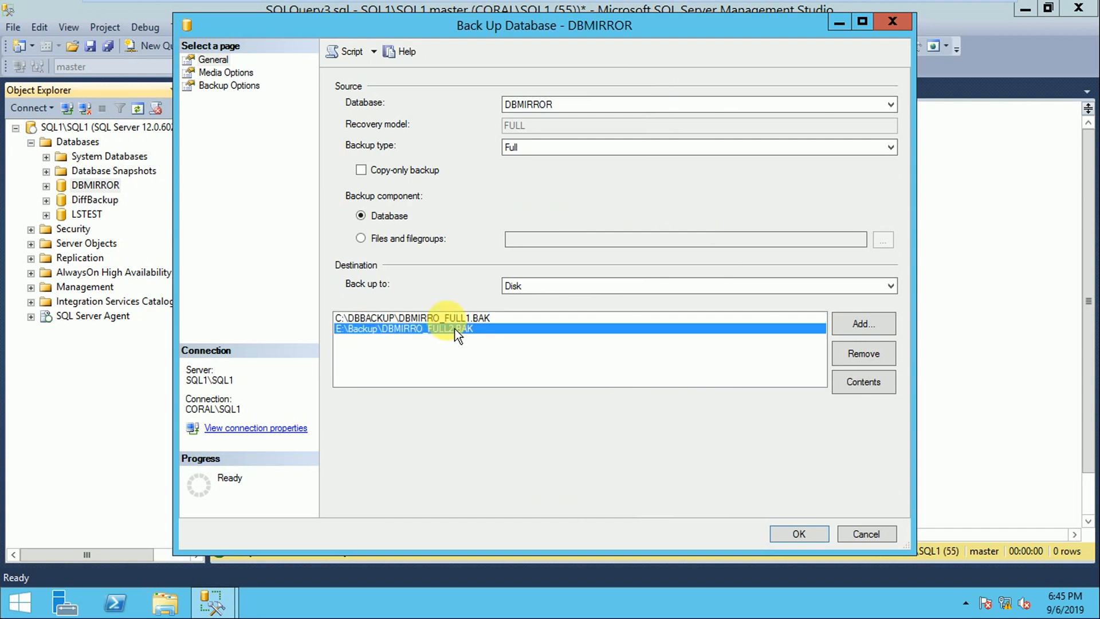
{"action": "left_click", "coordinate": [433, 318]}
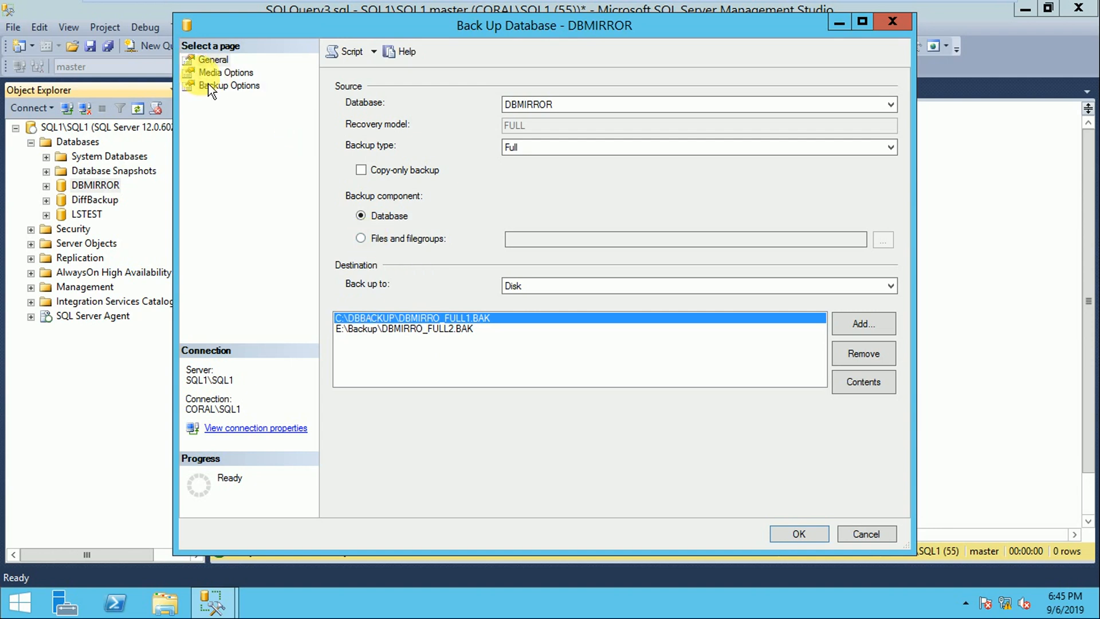
Check the media, backup set and compression options, then run the full DBMIRROR backup to both files.
{"action": "left_click", "coordinate": [225, 72]}
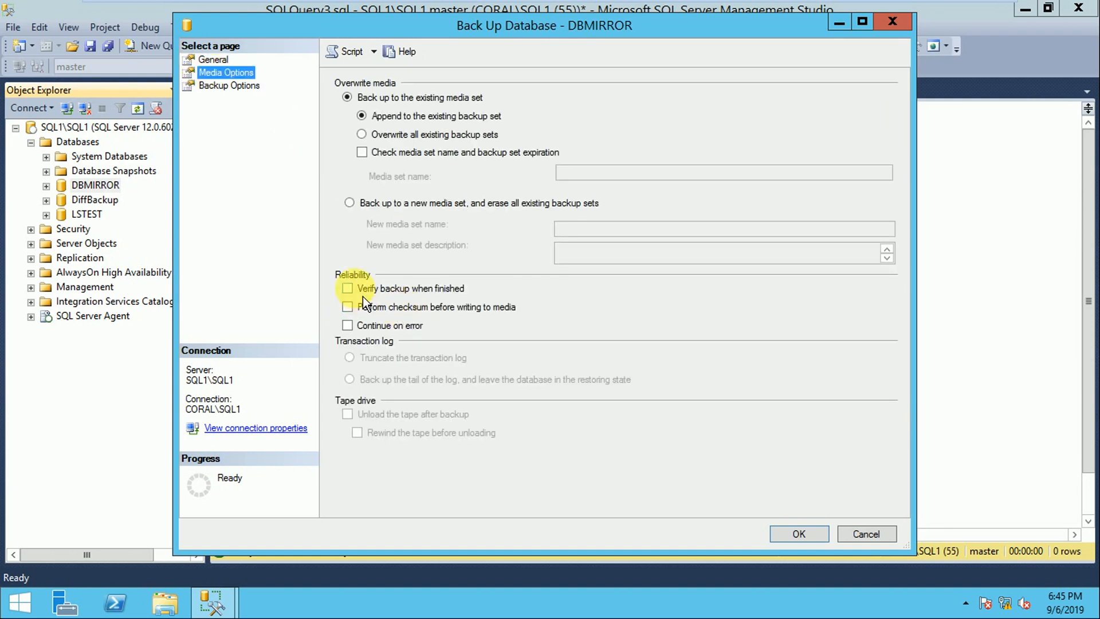
{"action": "left_click", "coordinate": [229, 85]}
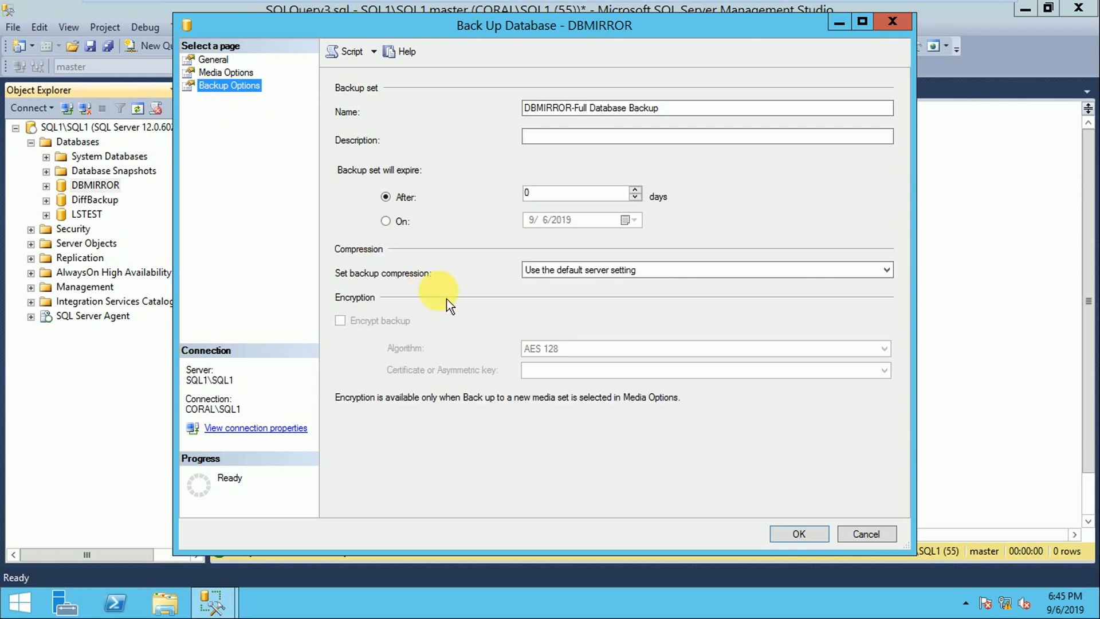
{"action": "left_click", "coordinate": [887, 269]}
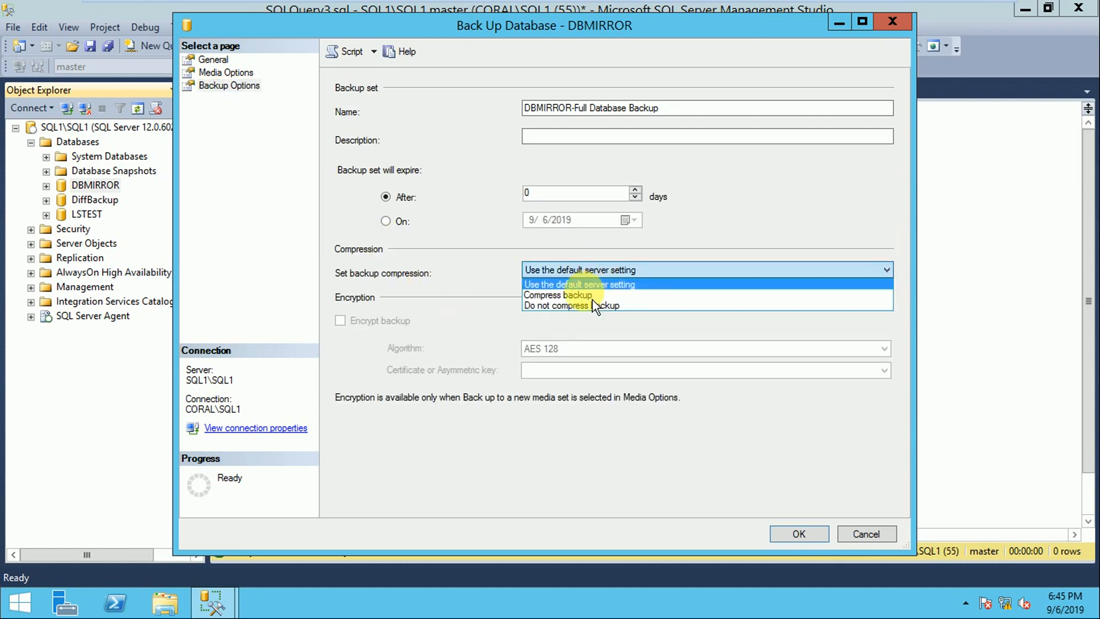
{"action": "left_click", "coordinate": [559, 294]}
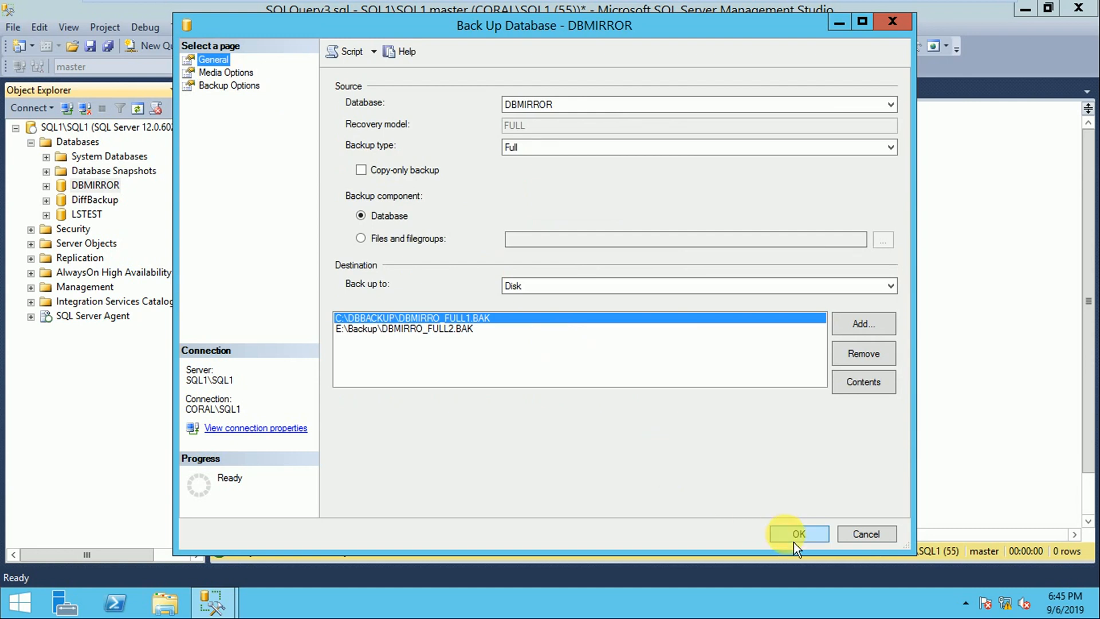
{"action": "left_click", "coordinate": [799, 533]}
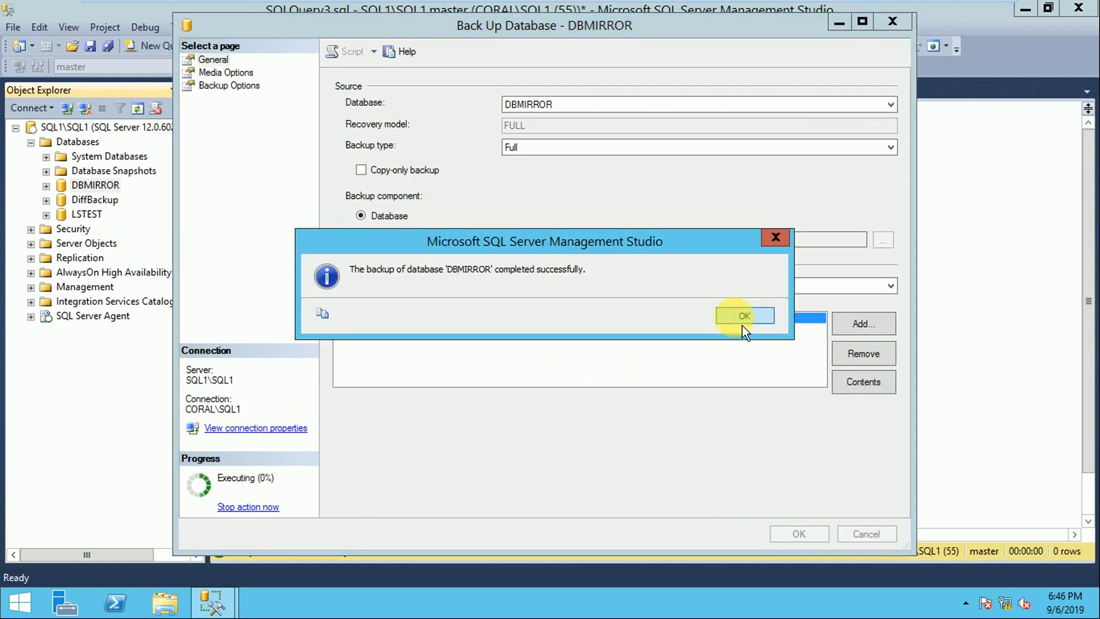
Dismiss the message that the DBMIRROR backup completed successfully.
{"action": "left_click", "coordinate": [743, 316]}
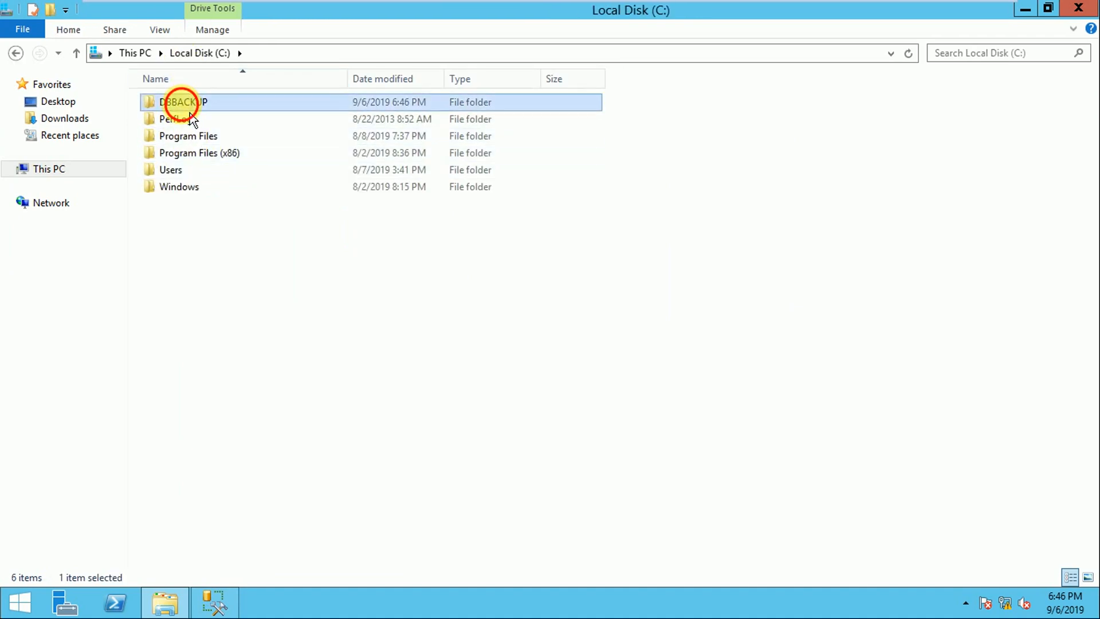
Verify DBMIRRO_FULL1.BAK in C:\DBBACKUP and DBMIRRO_FULL2.BAK in E:\Backup, then close the Backup window.
{"action": "double_click", "coordinate": [181, 102]}
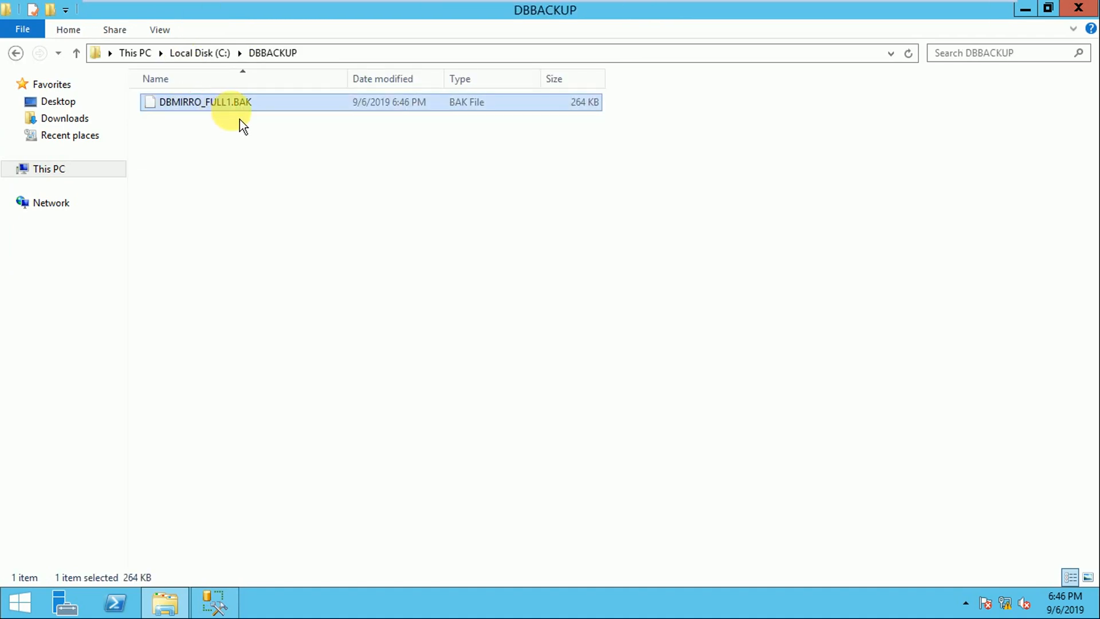
{"action": "mouse_move", "coordinate": [921, 341]}
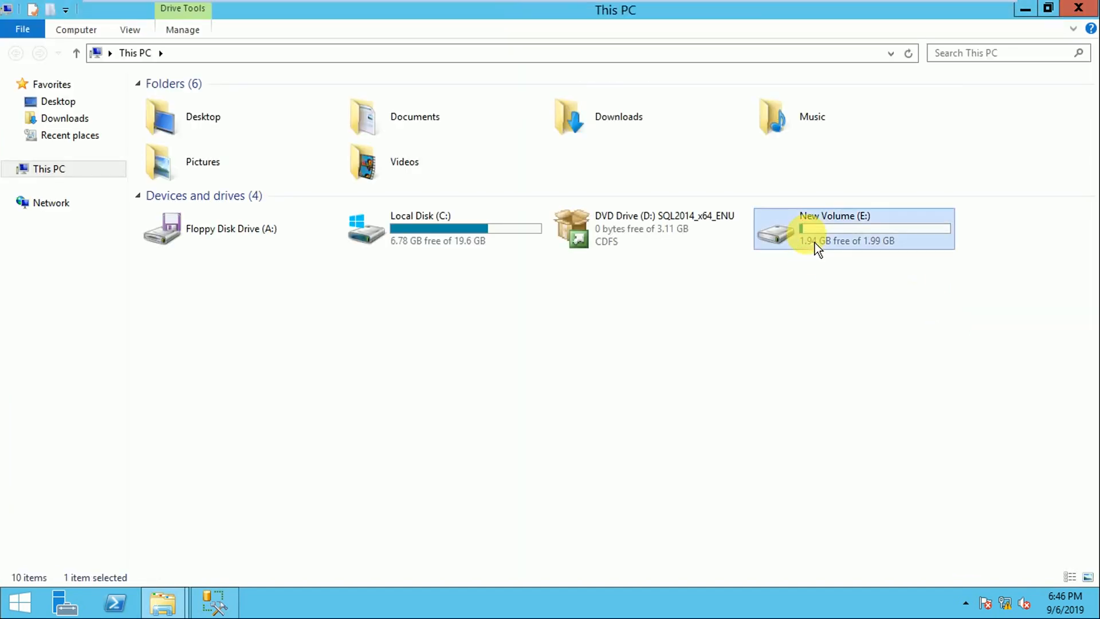
{"action": "double_click", "coordinate": [834, 228]}
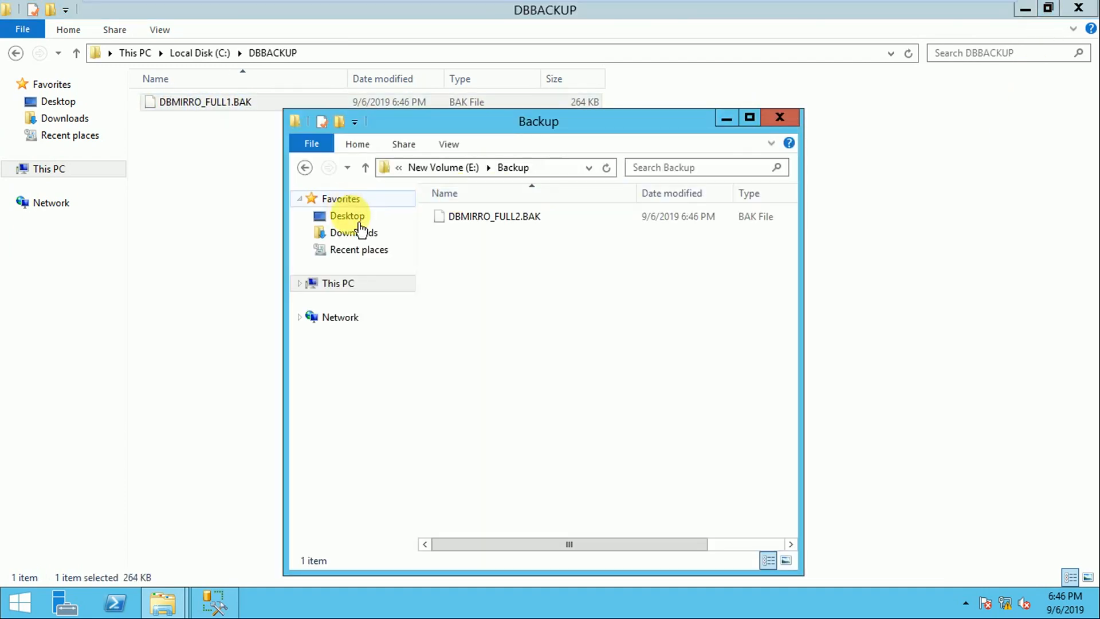
{"action": "left_click_drag", "start_coordinate": [539, 121], "coordinate": [404, 149]}
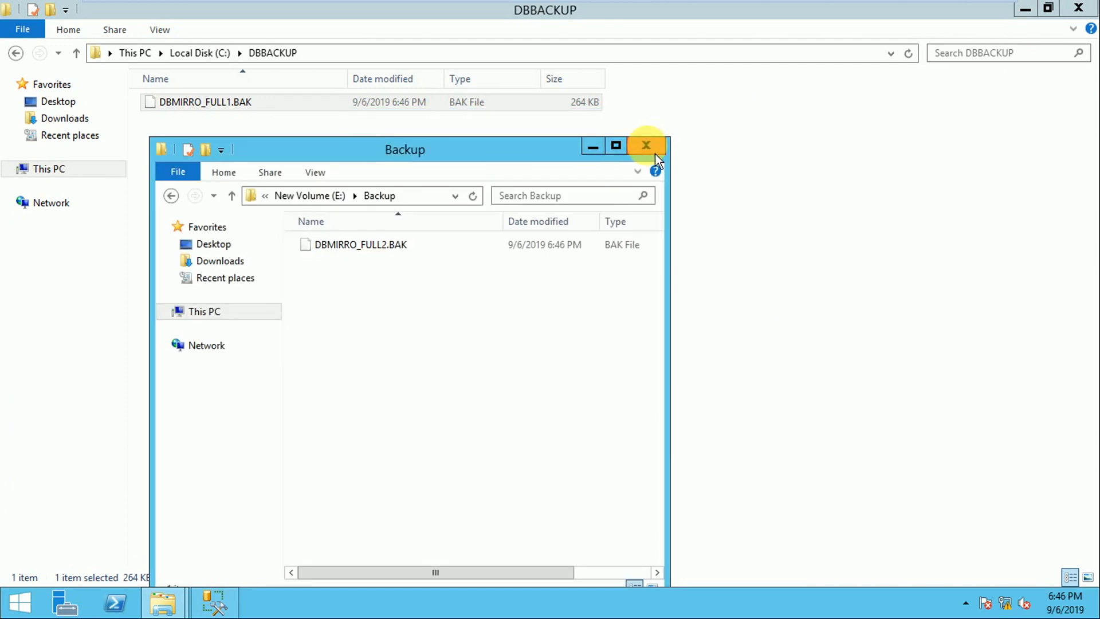
{"action": "left_click", "coordinate": [646, 145]}
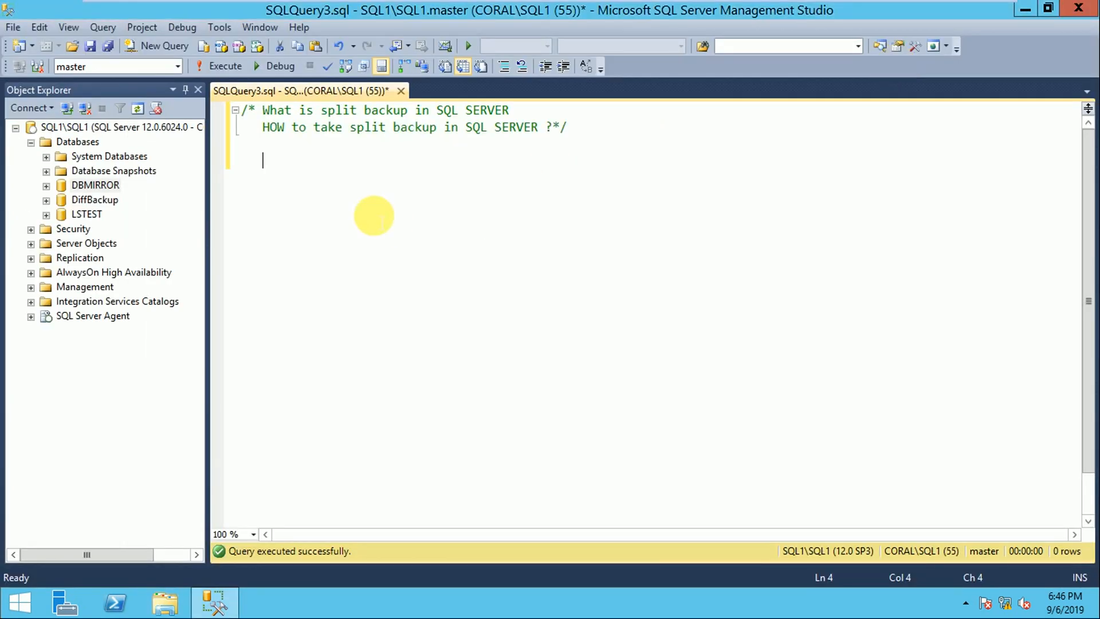
{"action": "mouse_move", "coordinate": [497, 376]}
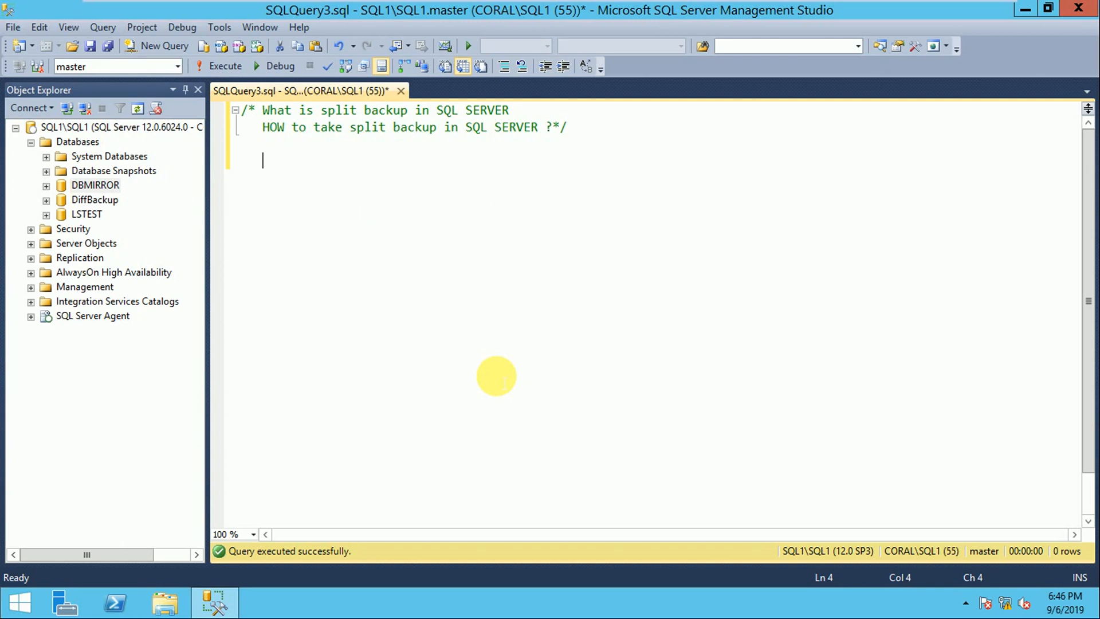
Write the BACKUP DATABASE DBMIRROR line of the T-SQL backup query.
{"action": "type", "text": "BACKUO"}
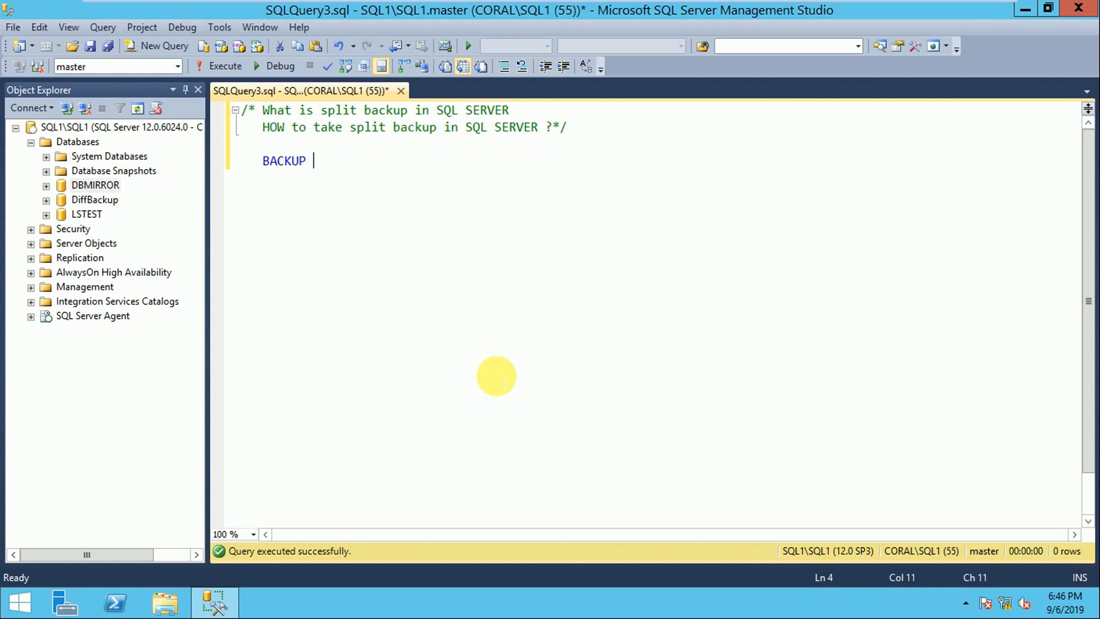
{"action": "type", "text": "DATABASE"}
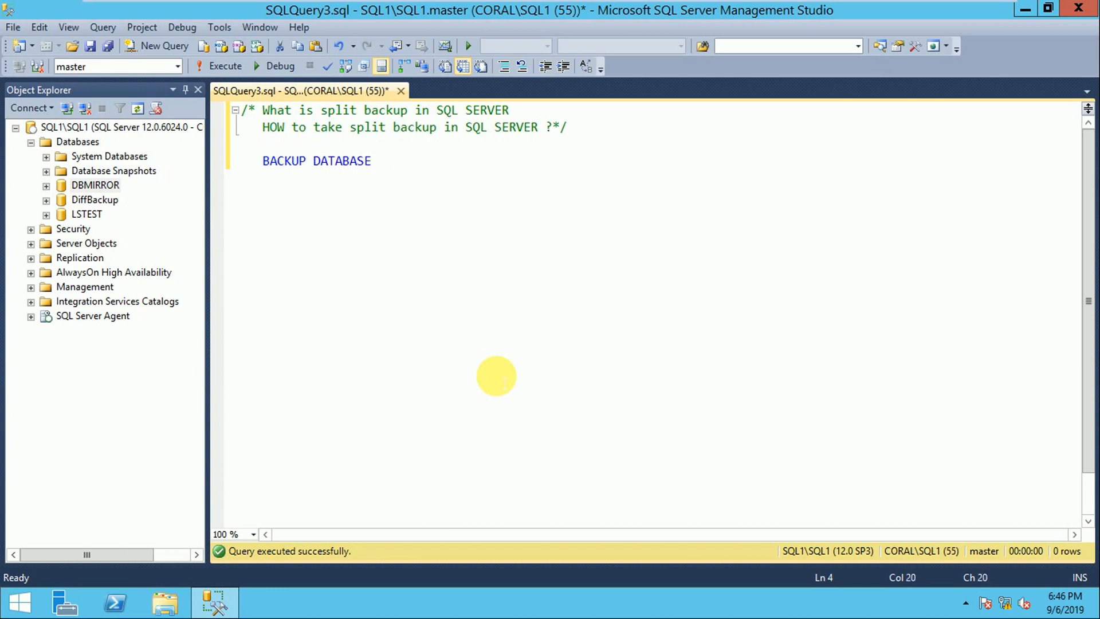
{"action": "type", "text": "DBMIRRO"}
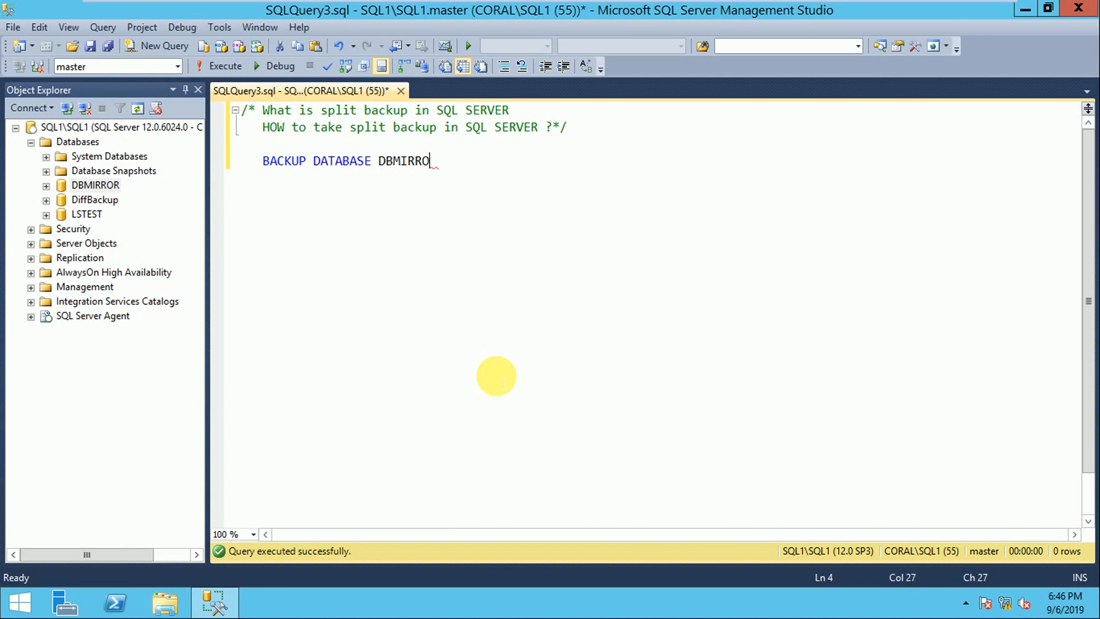
{"action": "key", "text": "Enter"}
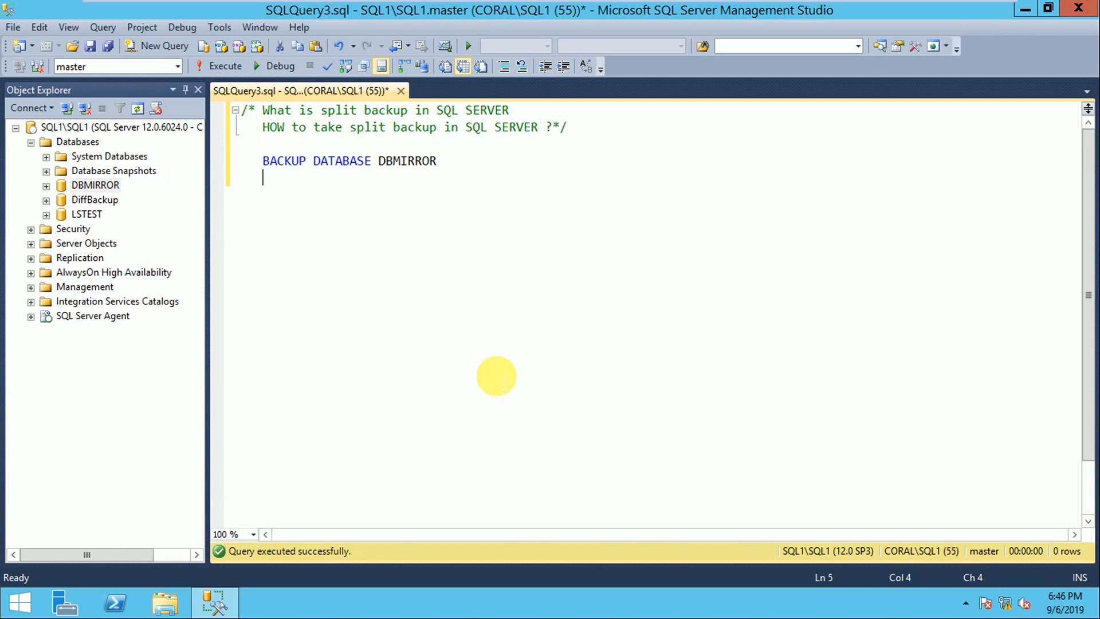
{"action": "key", "text": "BackSpace"}
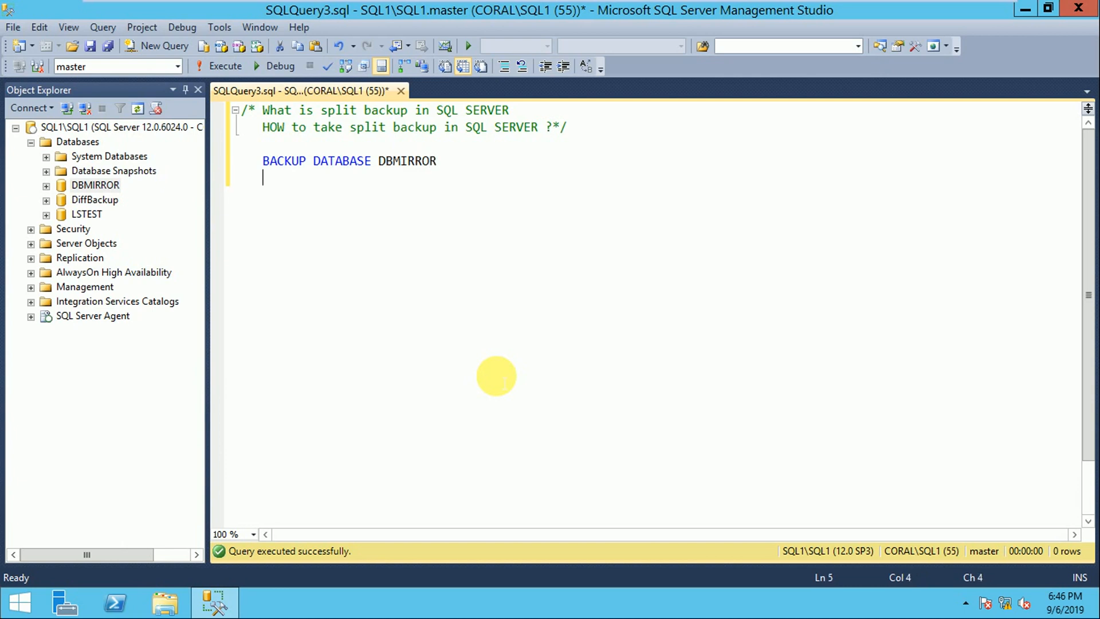
Begin the TO DISK='C:\ destination clause and check the C:\DBBACKUP folder for the path.
{"action": "type", "text": "TO DI"}
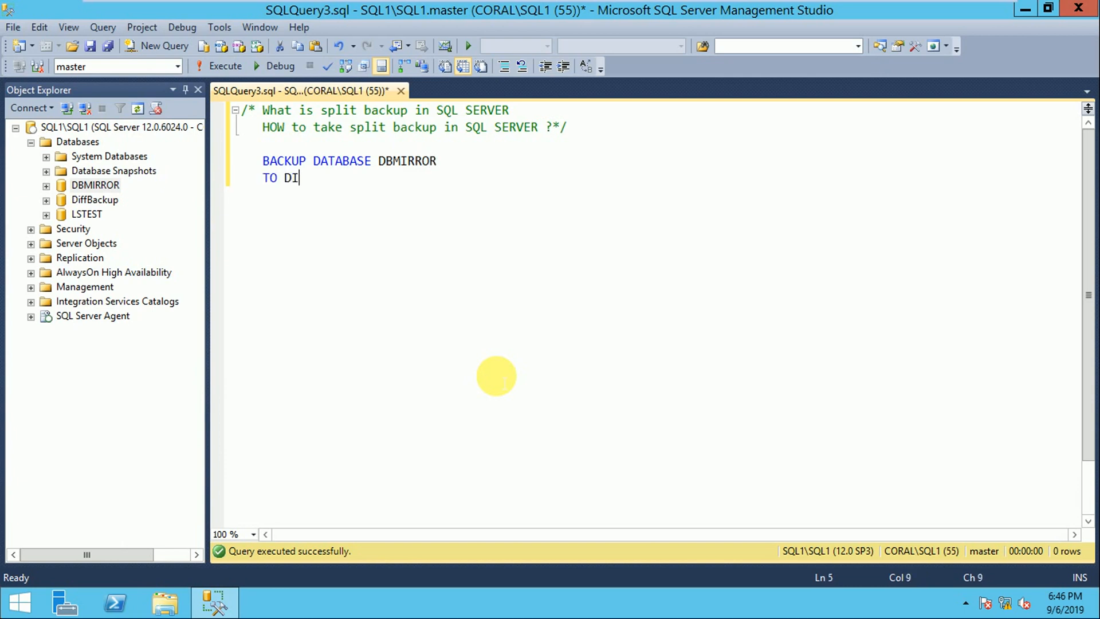
{"action": "type", "text": "SK="}
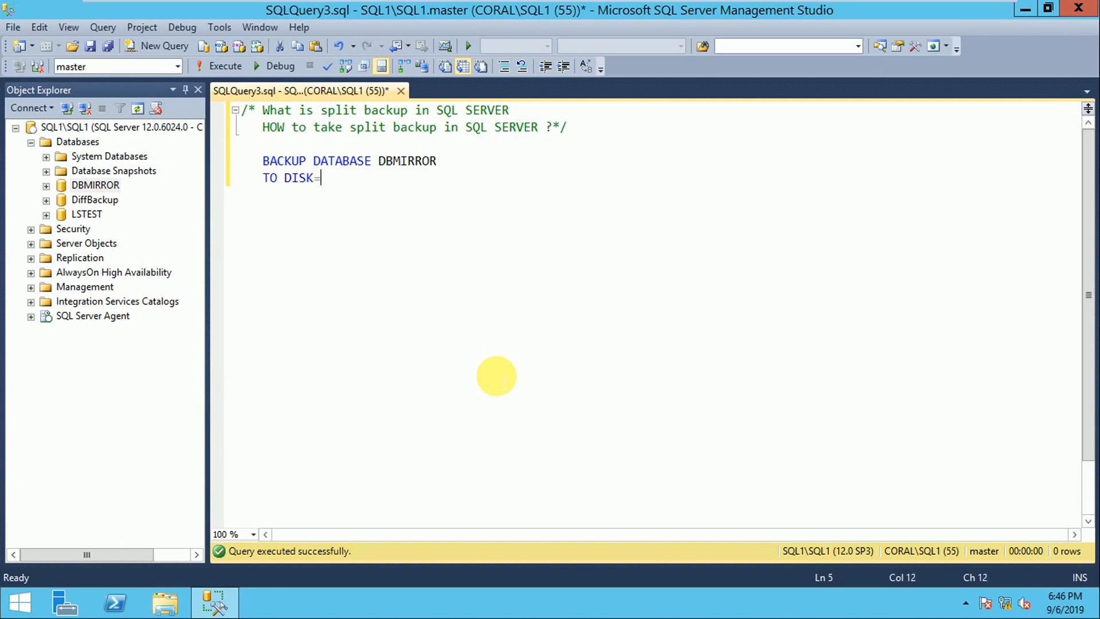
{"action": "type", "text": "'C:"}
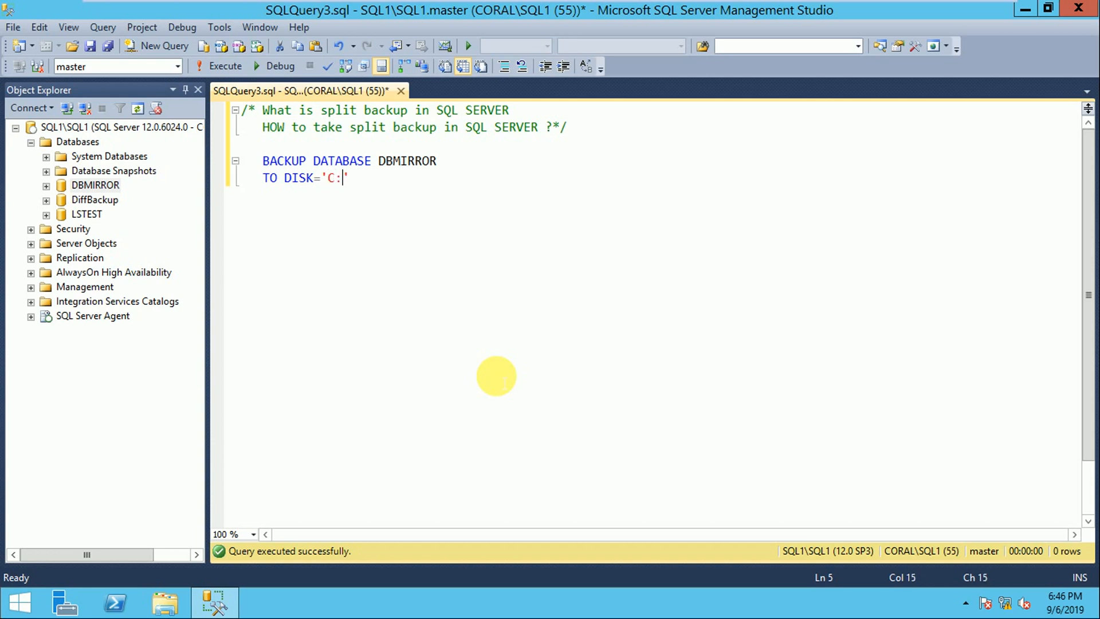
{"action": "type", "text": "\\"}
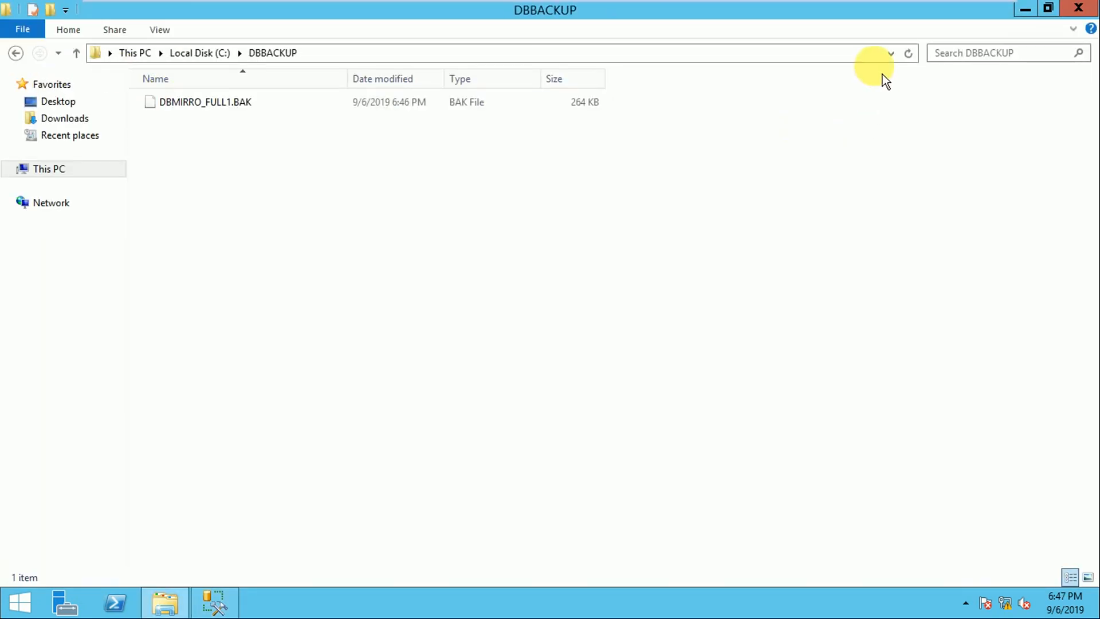
{"action": "left_click", "coordinate": [890, 53]}
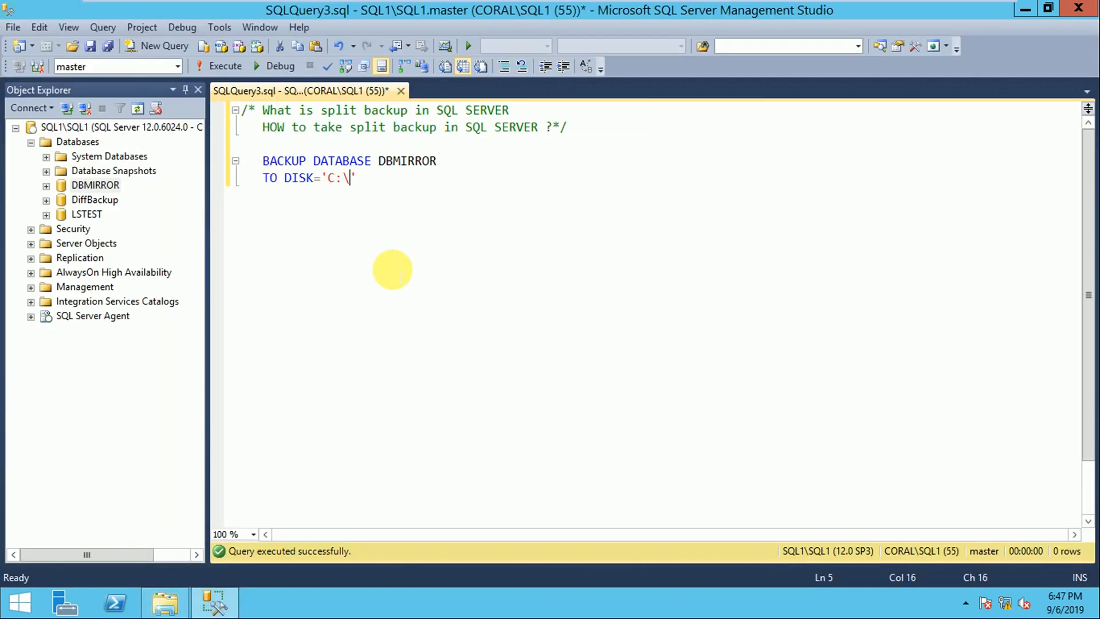
Complete the first destination as C:\DBBACKUP\DBMIRROR09062019_FULL1.BAK.
{"action": "type", "text": "DBBACKUP"}
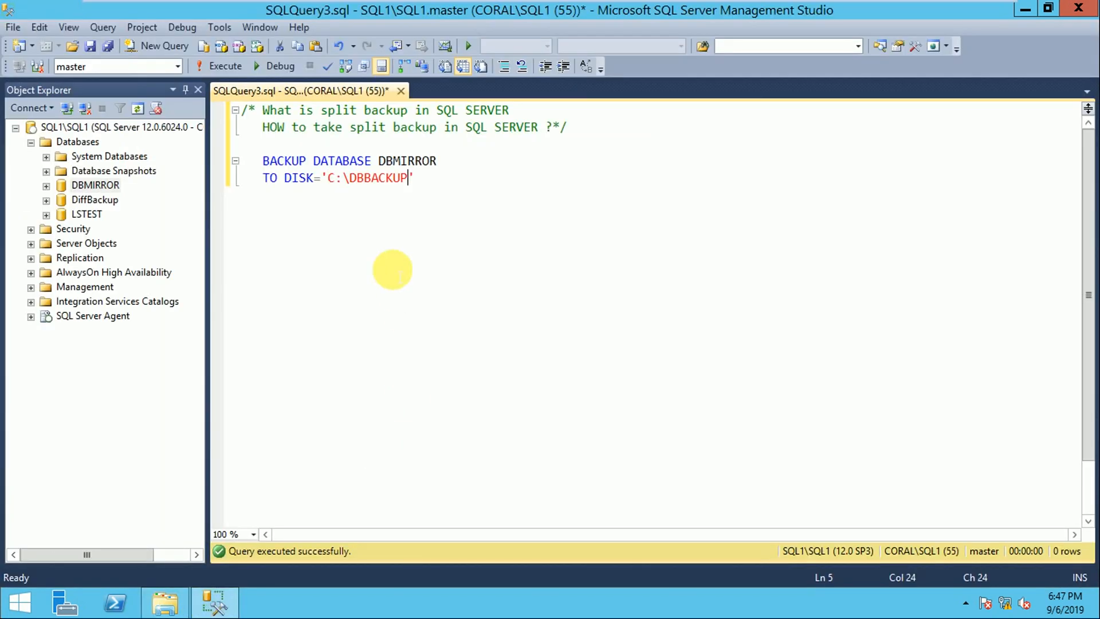
{"action": "type", "text": "\\DB"}
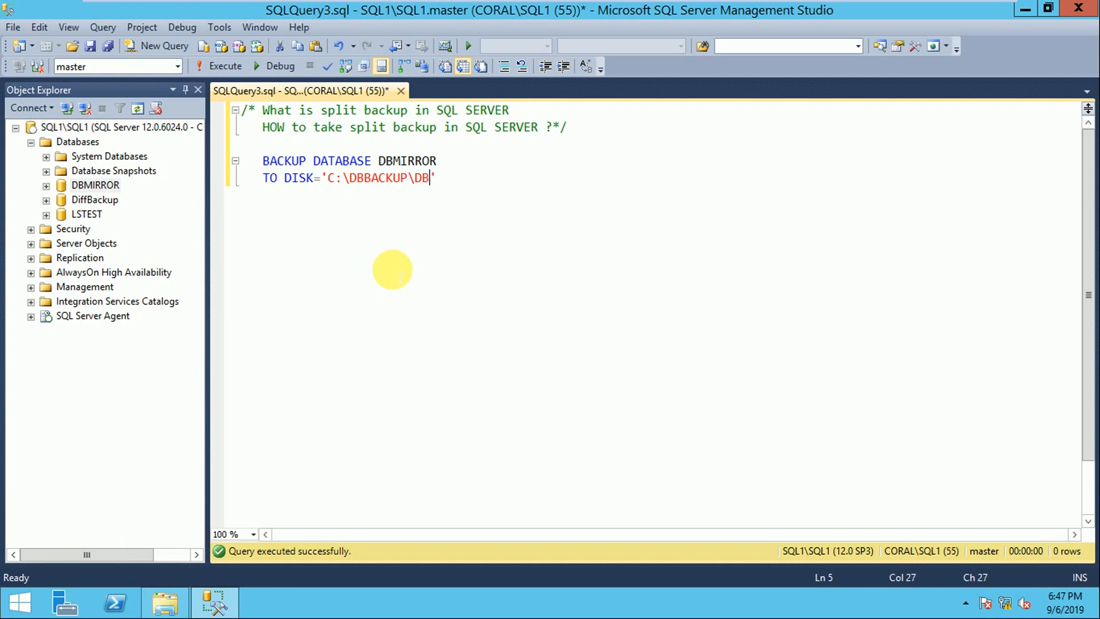
{"action": "type", "text": "MIRROR"}
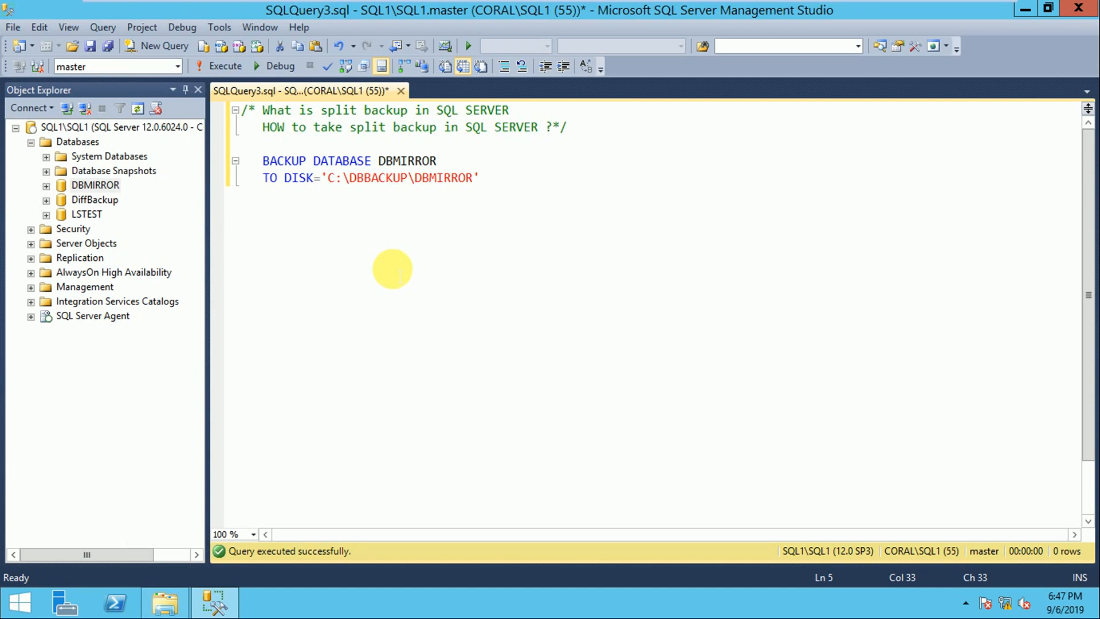
{"action": "type", "text": "09"}
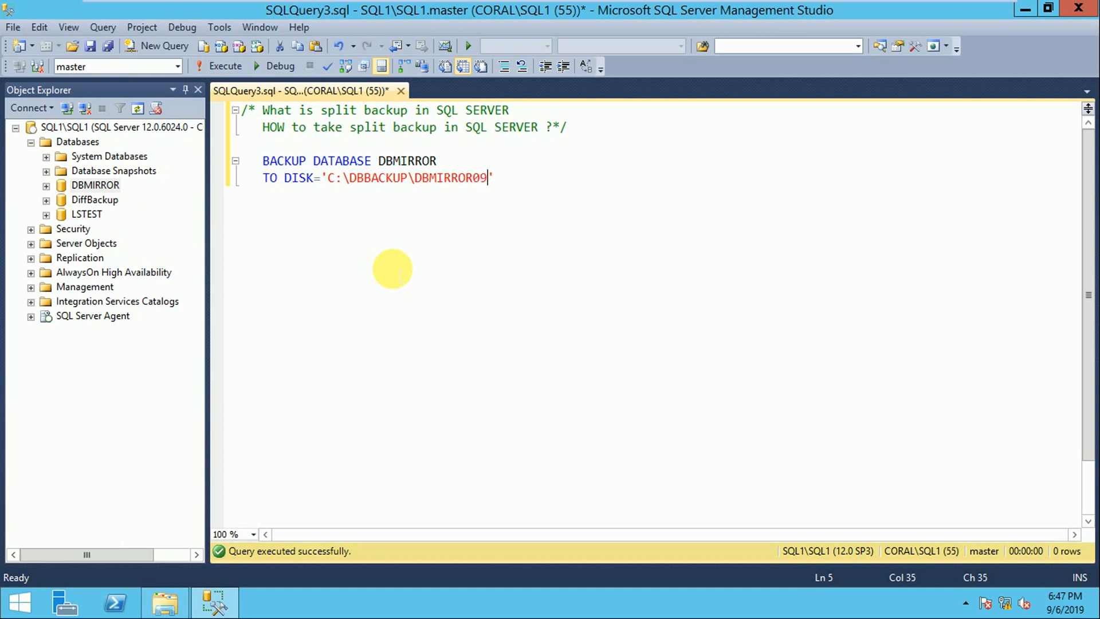
{"action": "type", "text": "062019"}
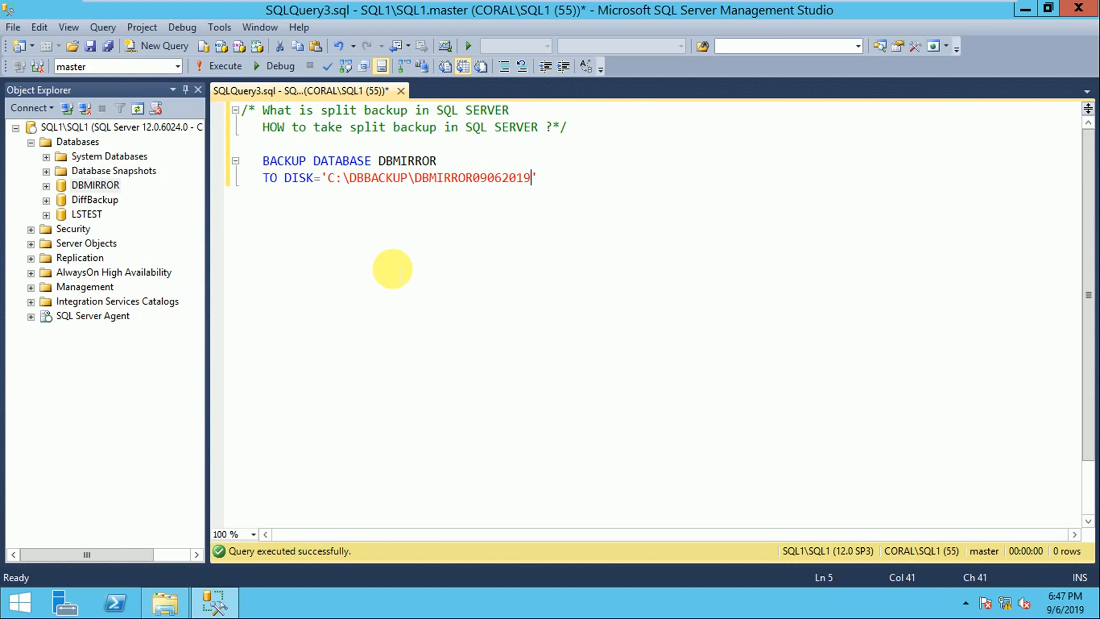
{"action": "type", "text": "_FULL"}
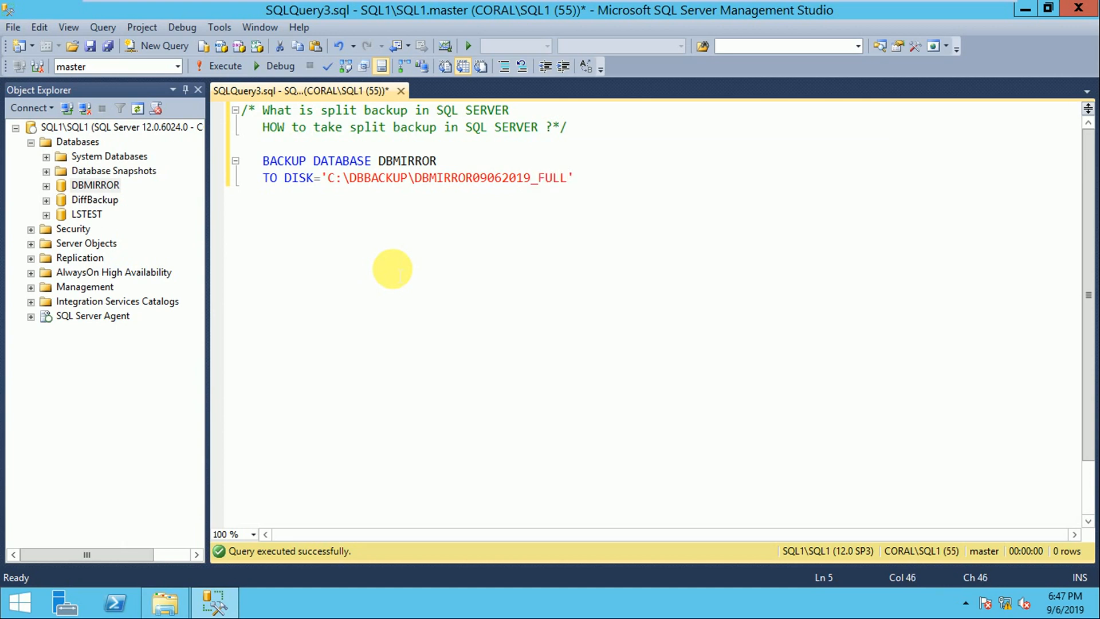
{"action": "type", "text": "1."}
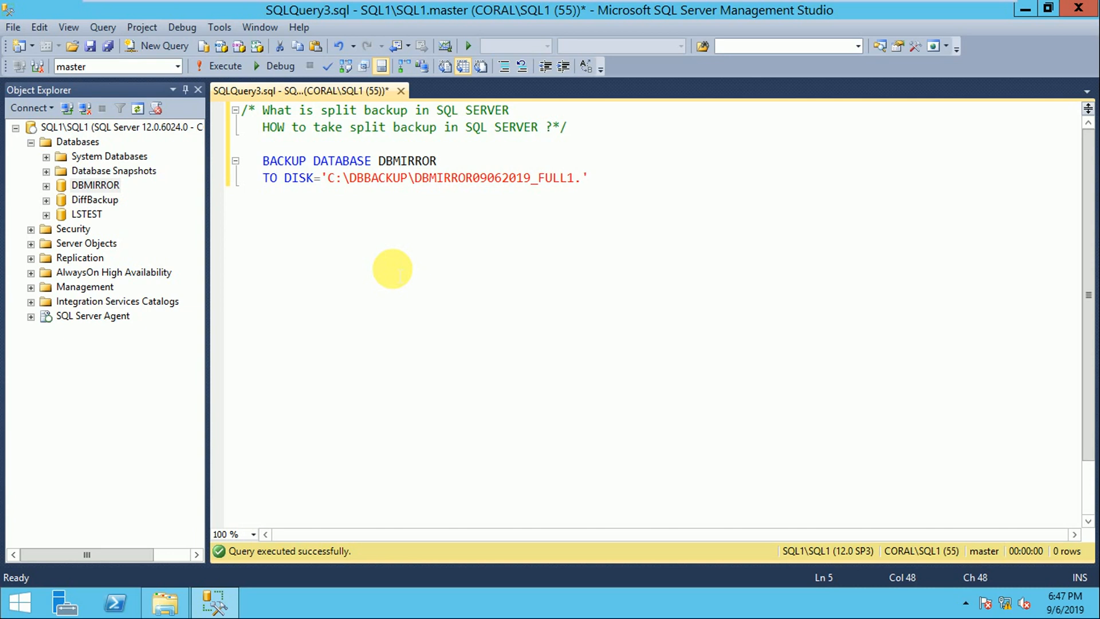
{"action": "type", "text": "BAK"}
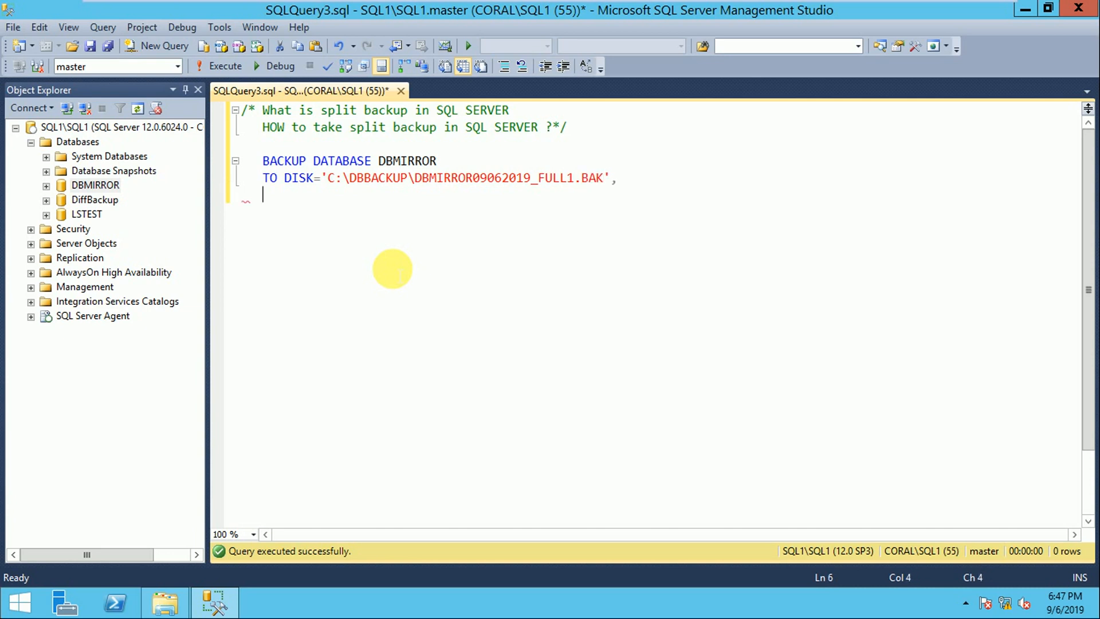
Start a second DISK= clause and check E:\Backup before writing its path.
{"action": "type", "text": "DISK="}
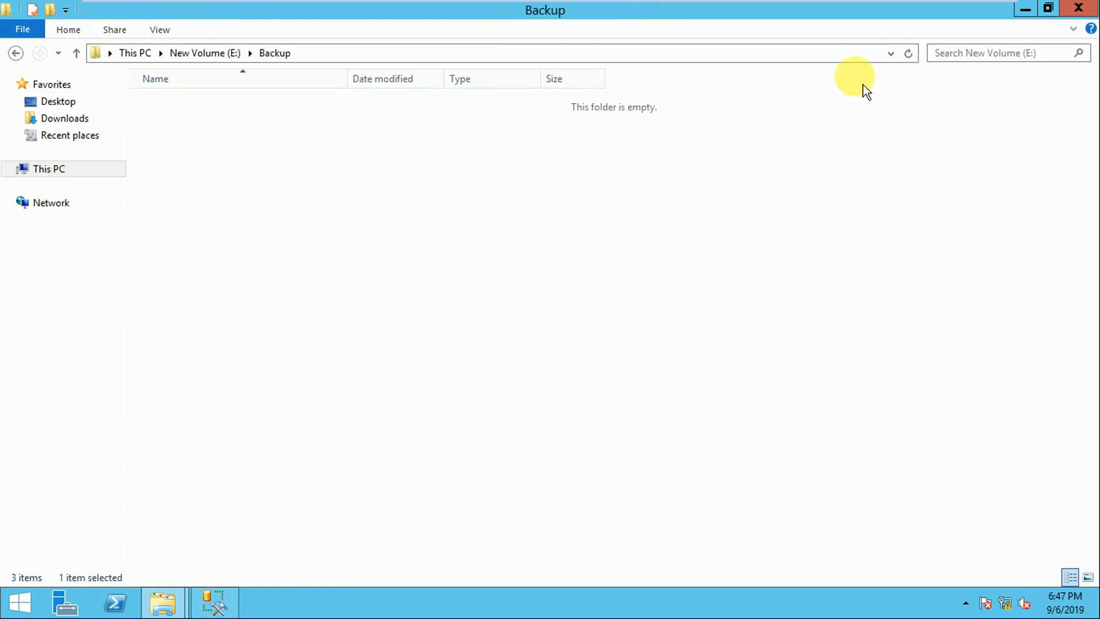
{"action": "left_click", "coordinate": [890, 53]}
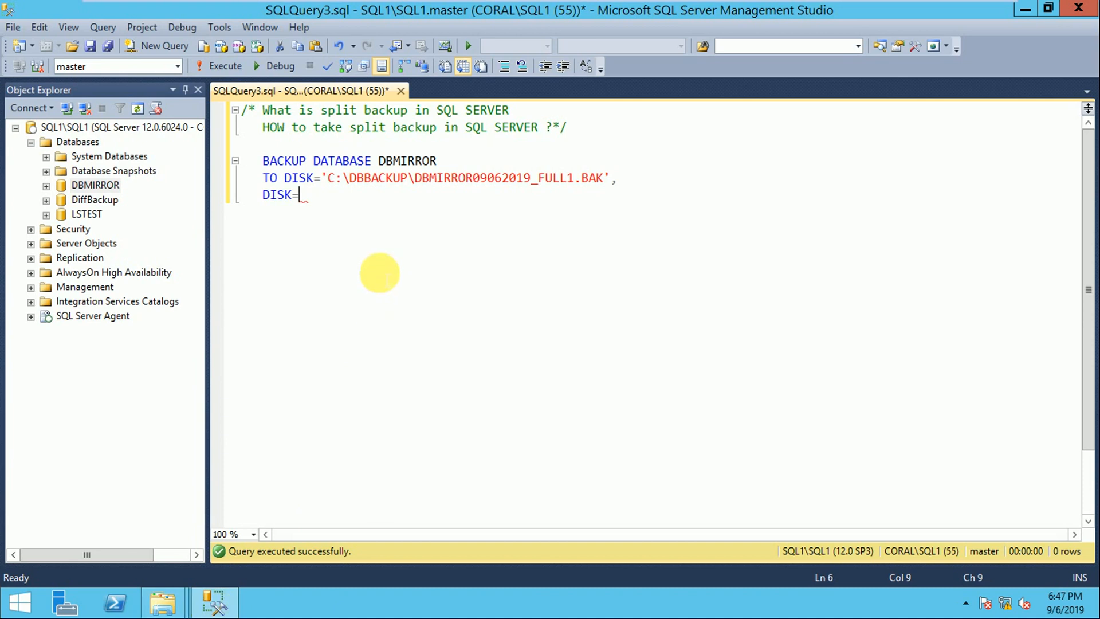
Write the second destination path E:\Backup\DBMIRROR09062019_FULL2.BAK in the DISK= clause.
{"action": "type", "text": "''"}
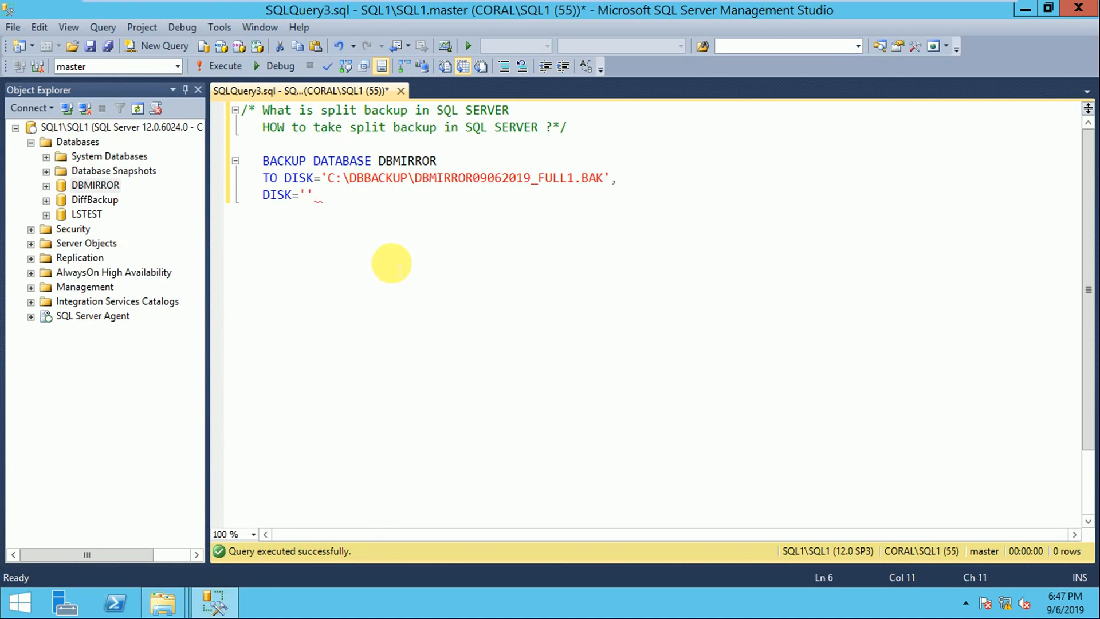
{"action": "type", "text": "E:\\Backup\\"}
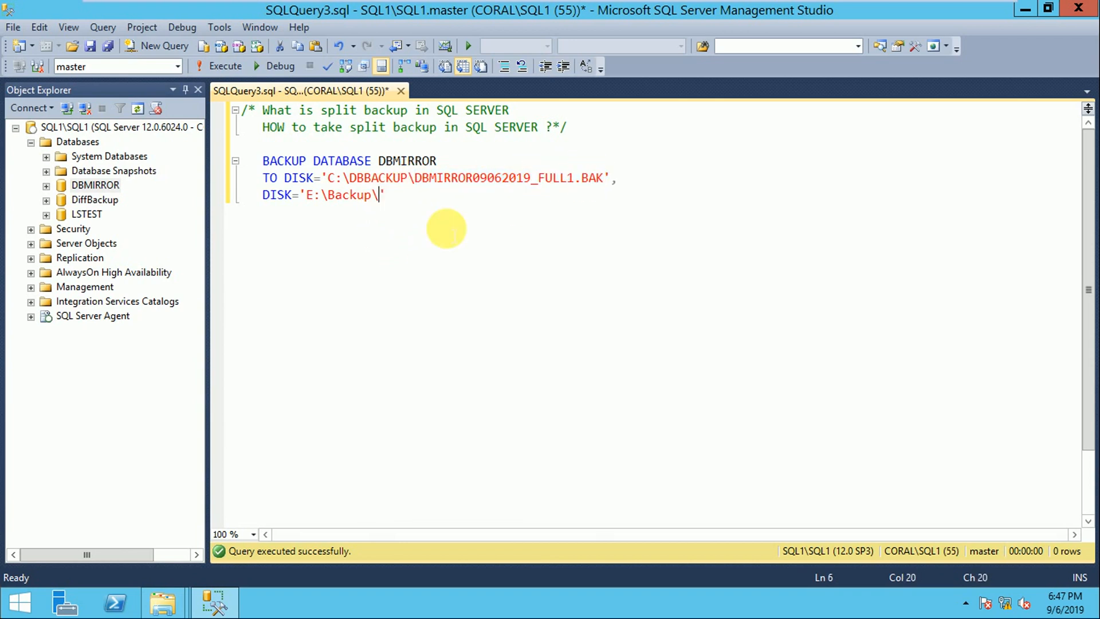
{"action": "type", "text": "DBMIRROR09062019_FULL1.BAK"}
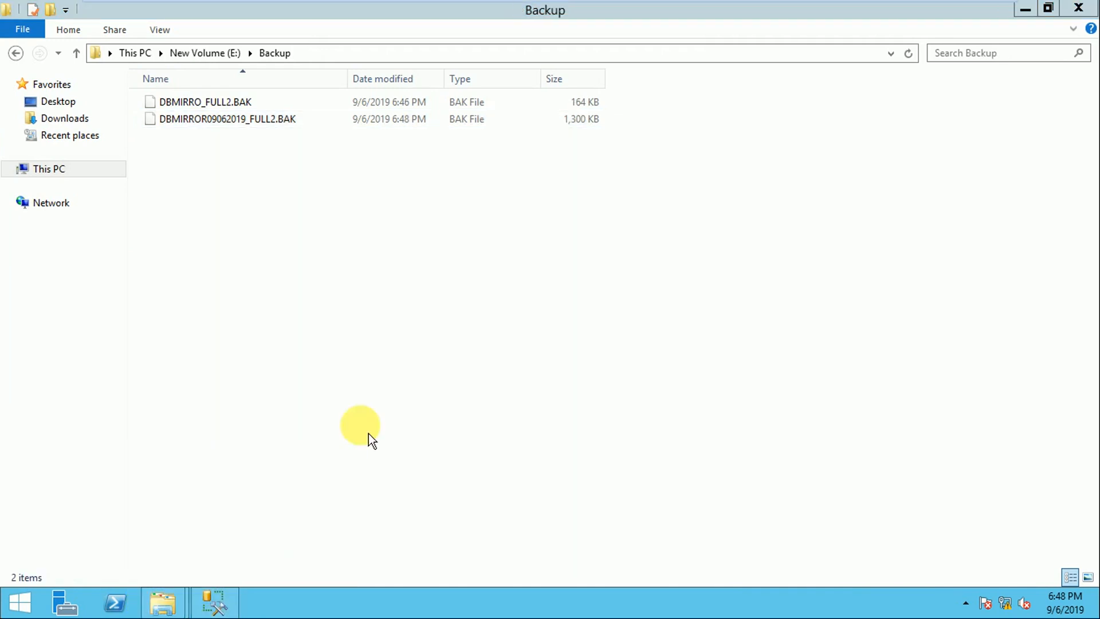
Verify DBMIRROR09062019_FULL1.BAK in C:\DBBACKUP and return to SSMS with the backup messages.
{"action": "left_click", "coordinate": [222, 119]}
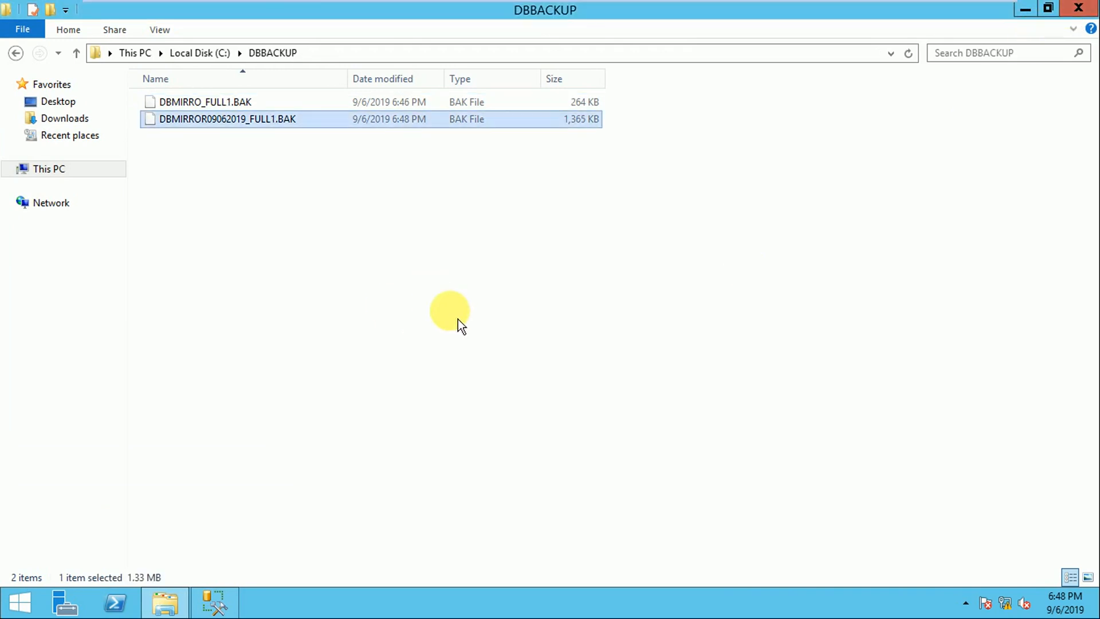
{"action": "left_click", "coordinate": [218, 601]}
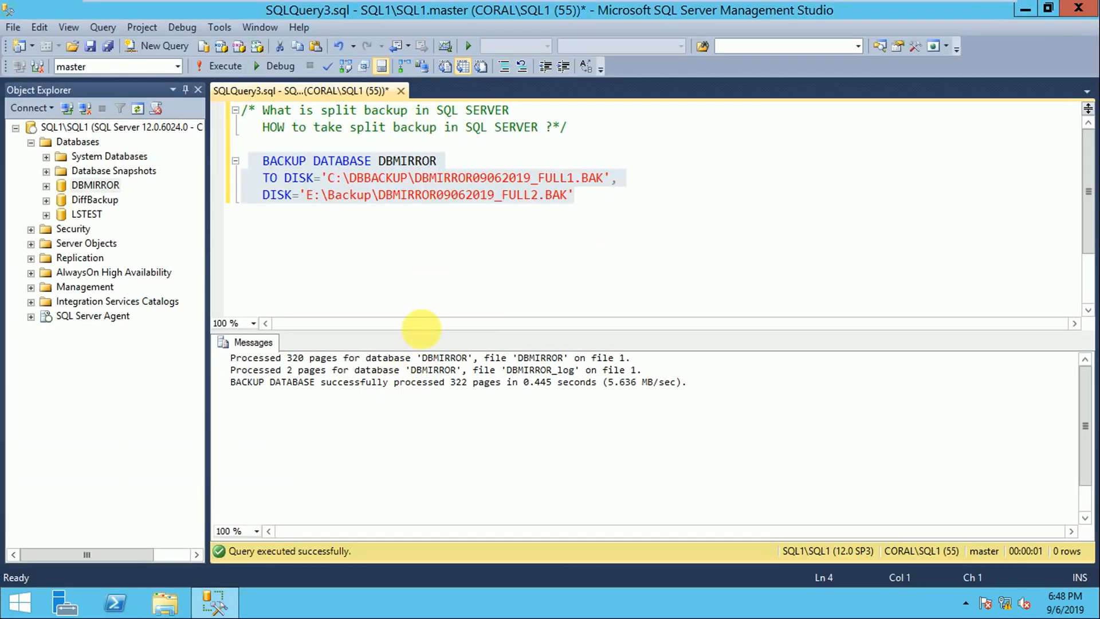